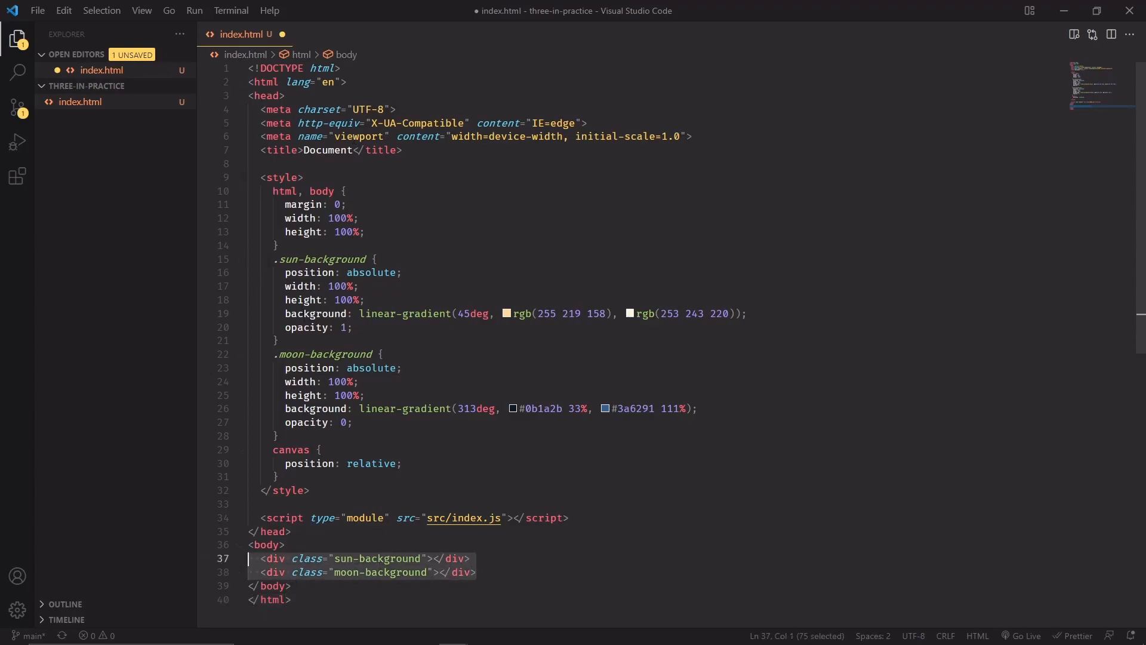
Review the sun-gradient and canvas CSS rules, then open the linked src/index.js script.
left_click(355, 286)
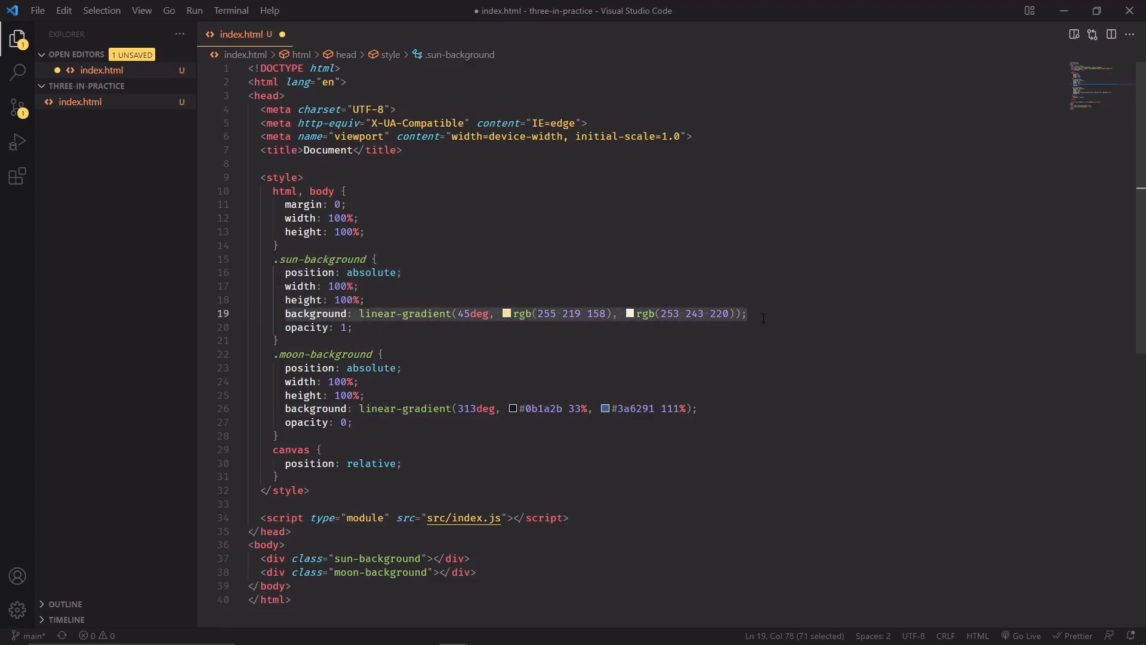
left_click(285, 327)
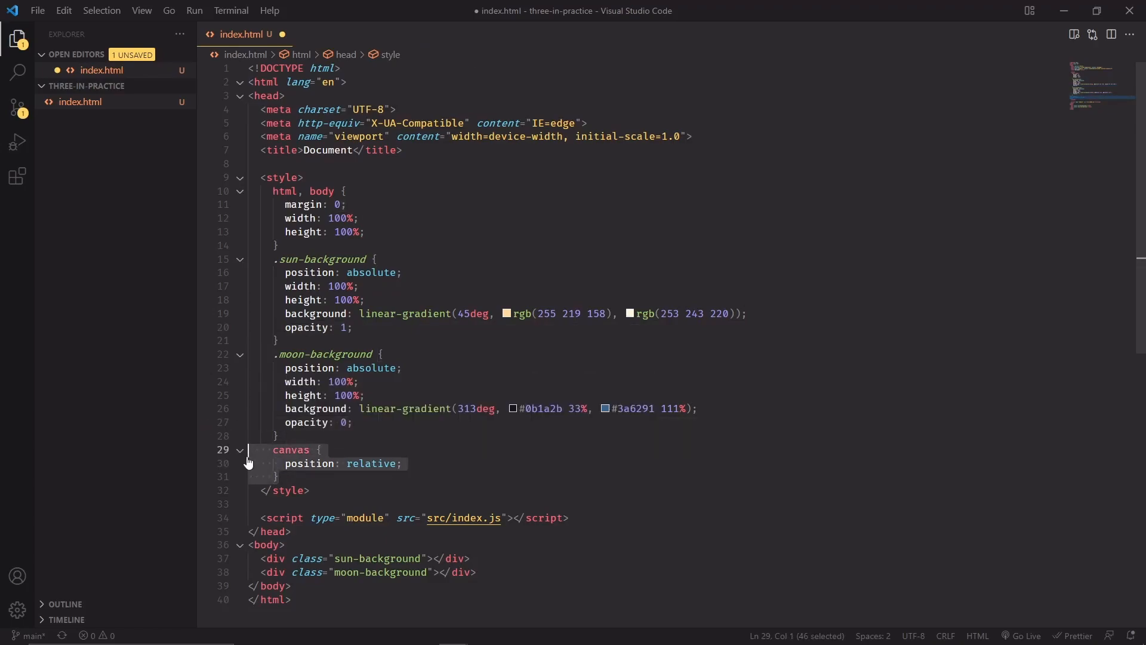
mouse_move(522, 455)
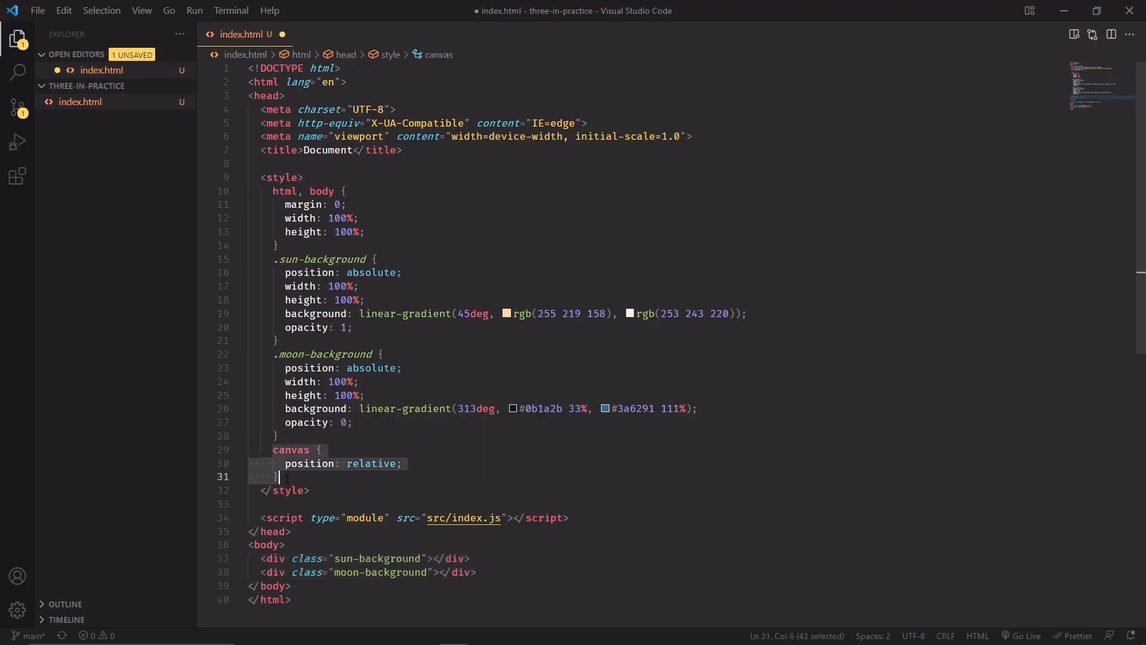
left_click(402, 463)
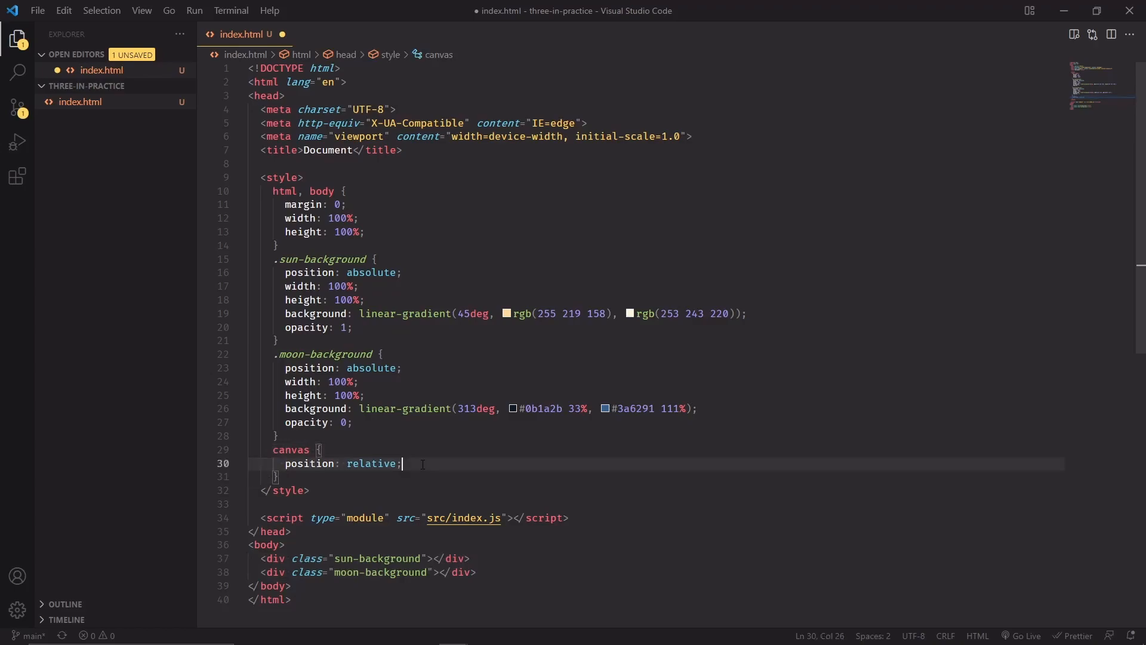
mouse_move(419, 503)
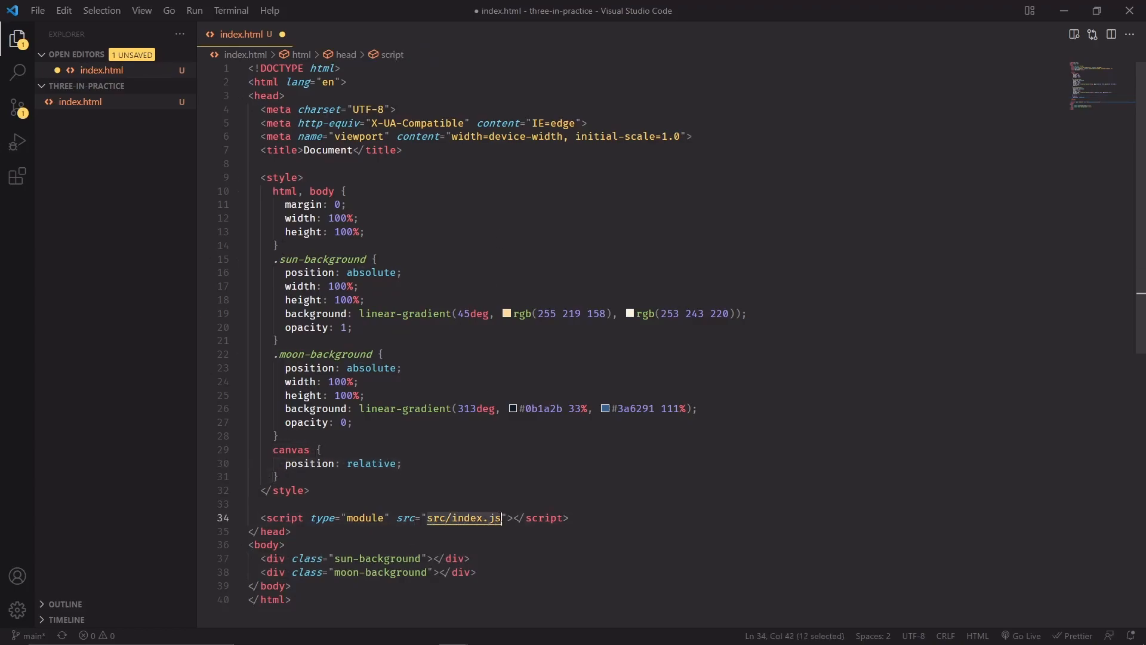
mouse_move(464, 517)
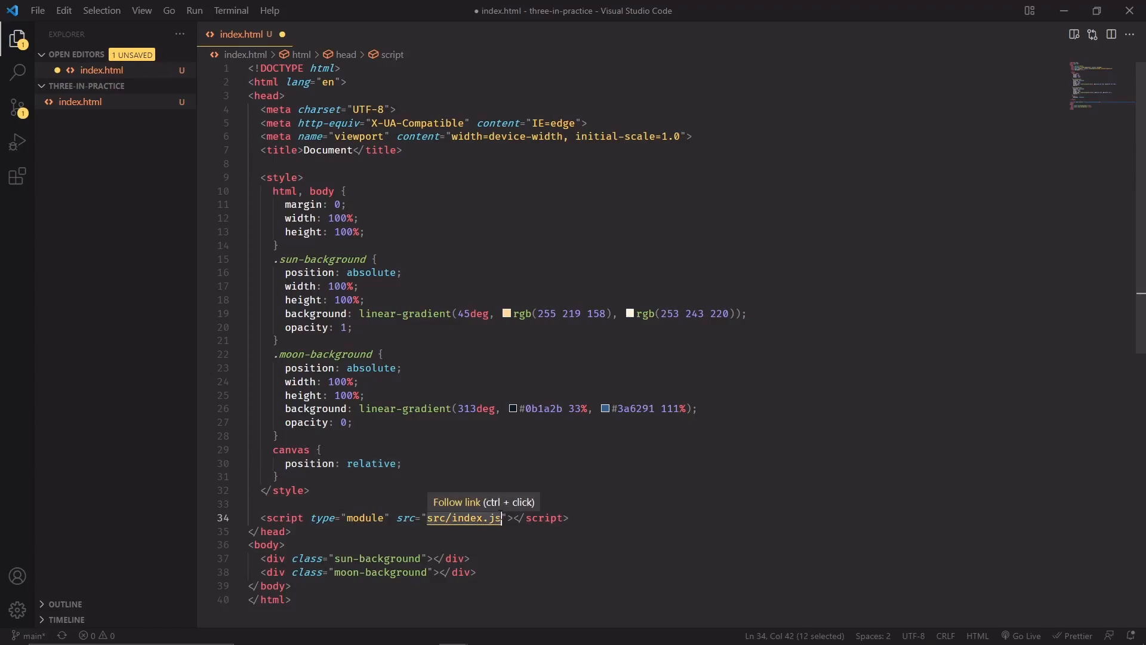
left_click(465, 517)
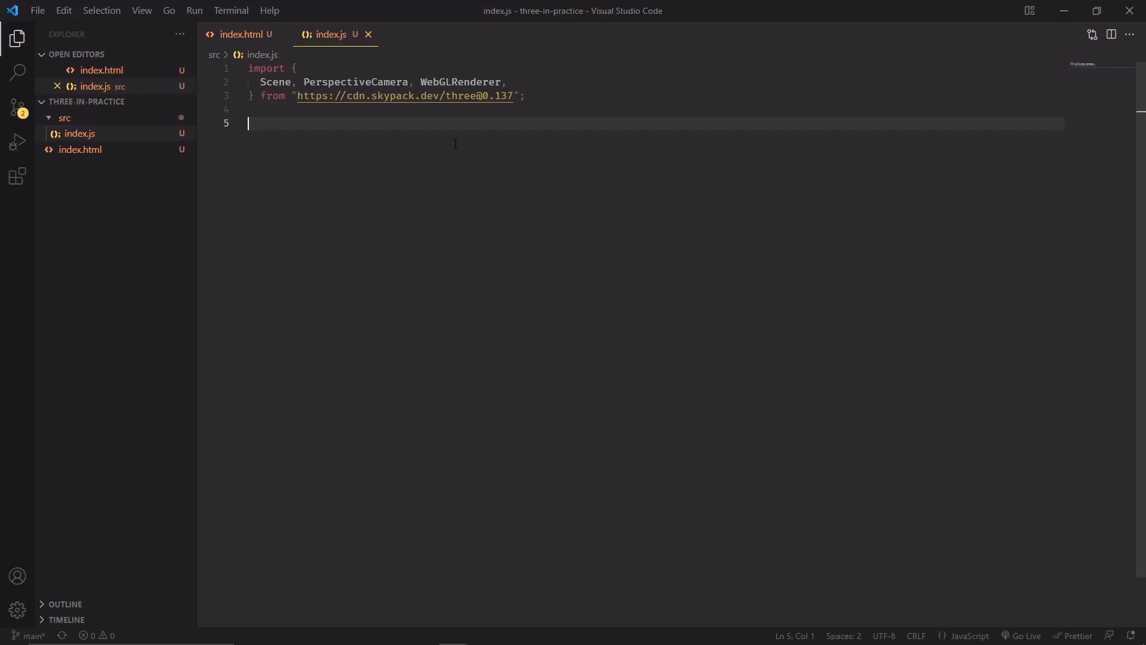
mouse_move(543, 96)
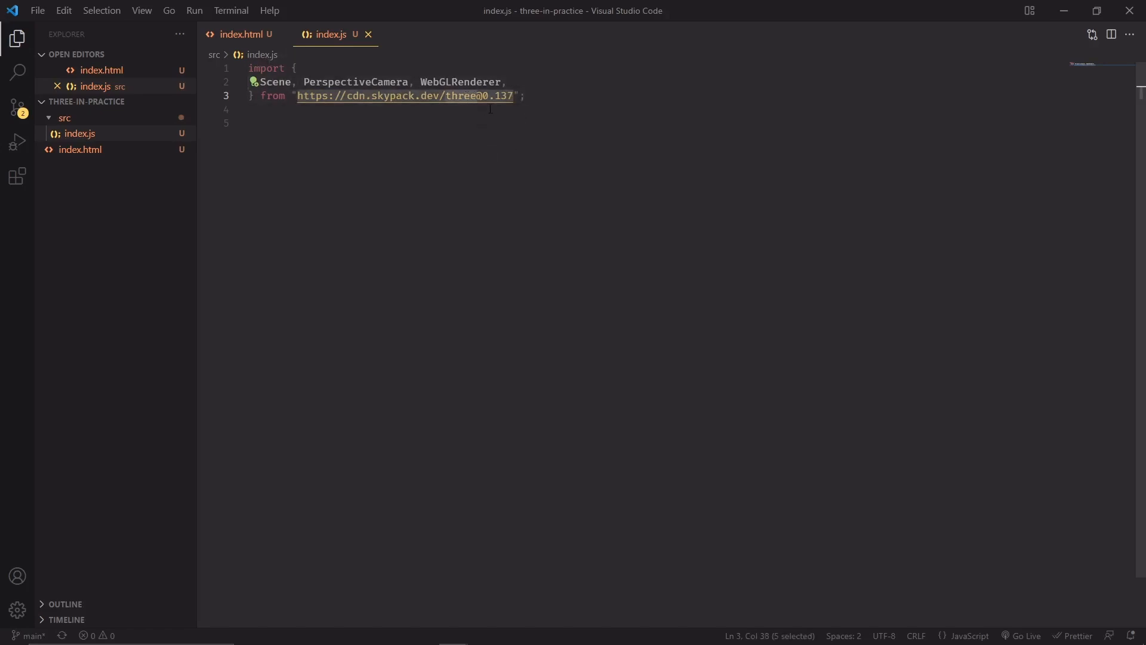
Walk through the Scene, PerspectiveCamera aspect ratio, camera position and renderer setup lines.
left_click(523, 96)
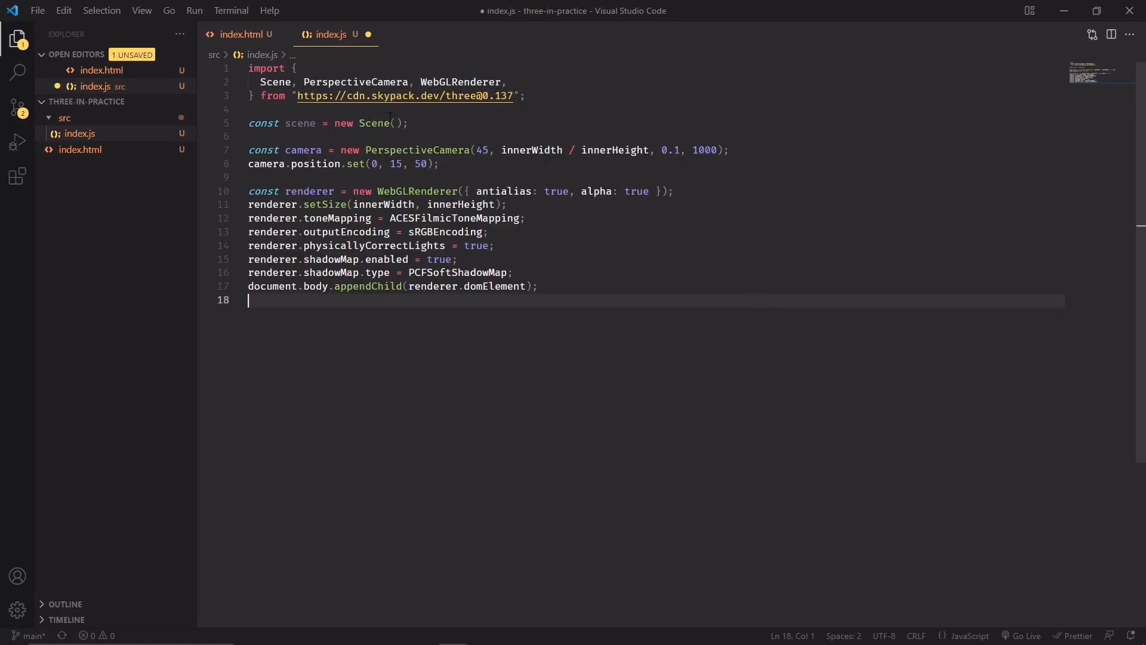
left_click(204, 192)
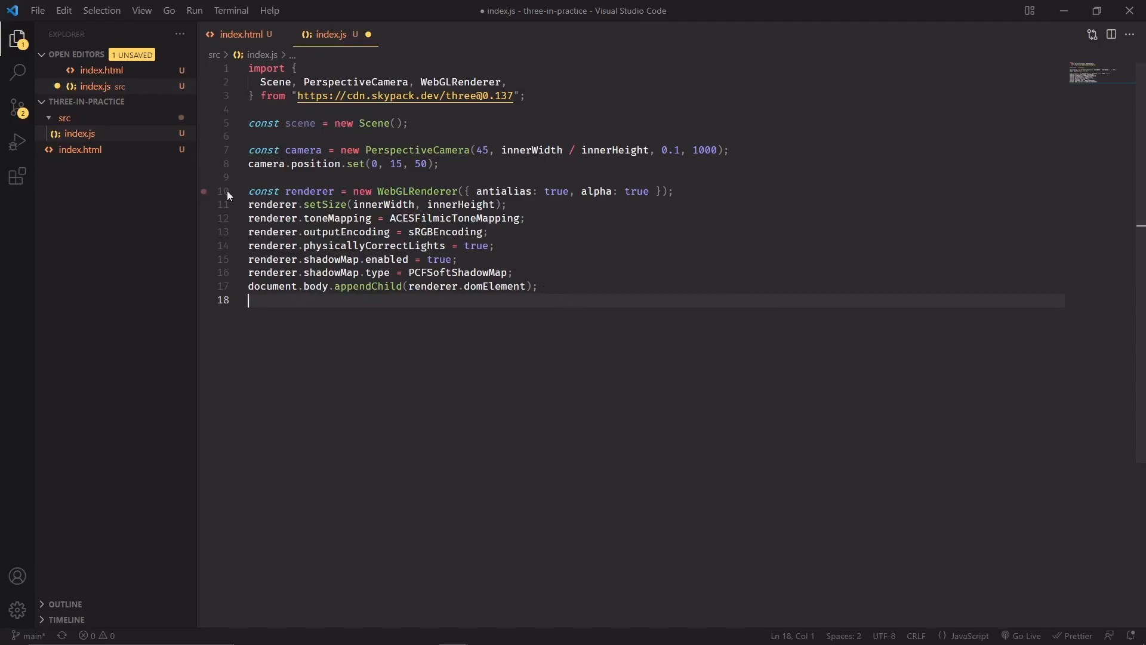
left_click(204, 191)
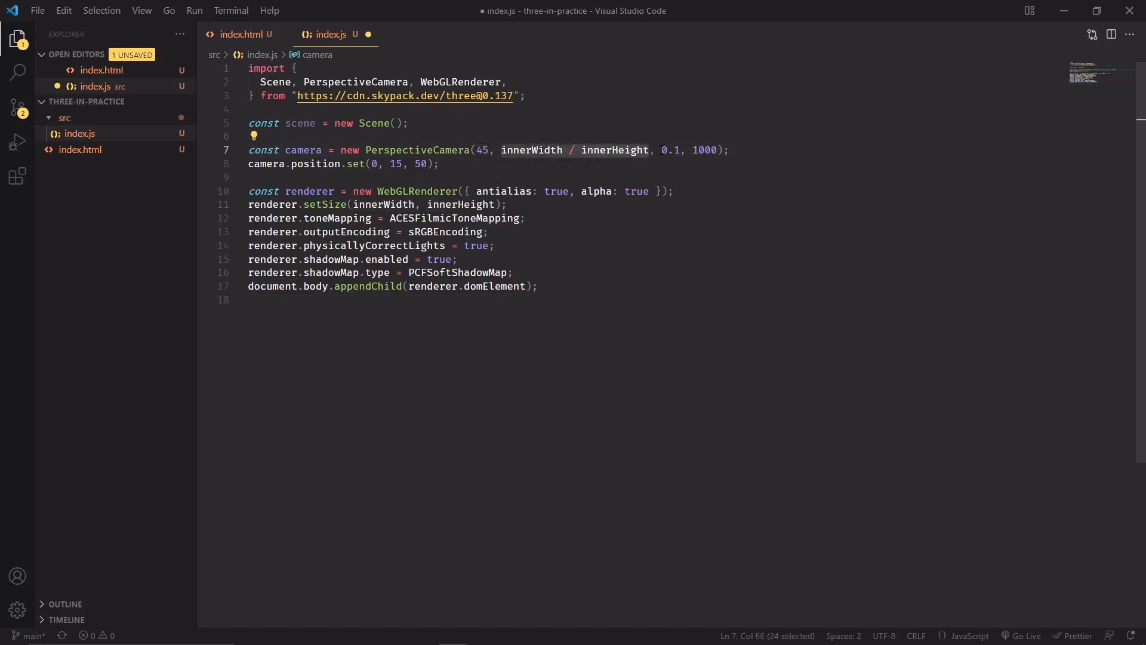
double_click(667, 151)
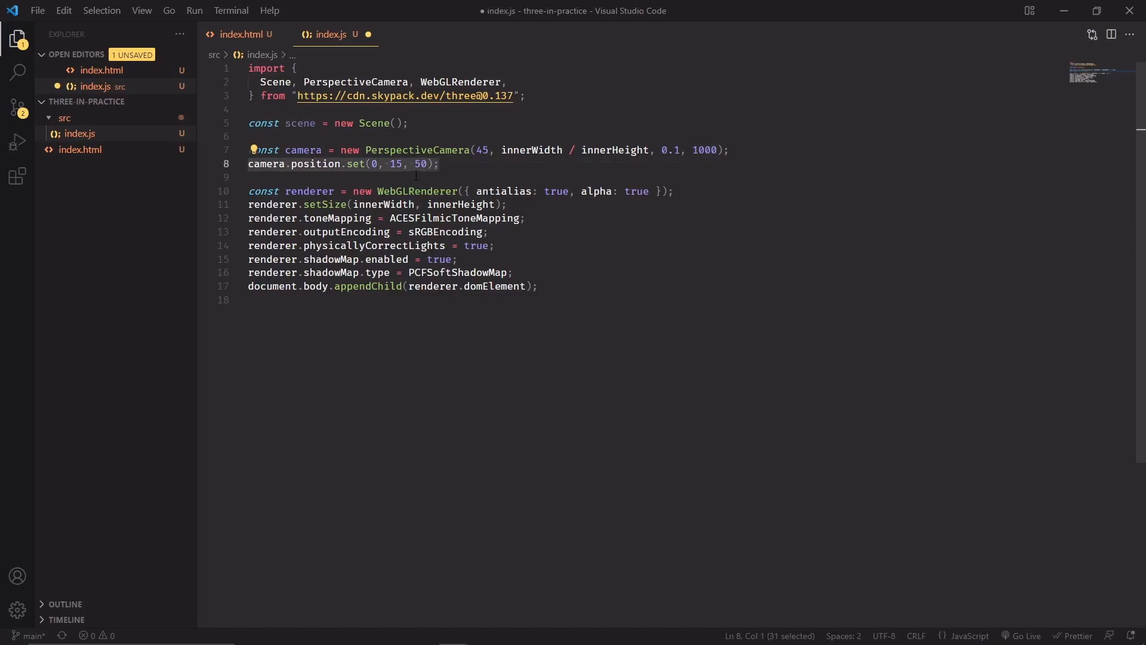
double_click(308, 192)
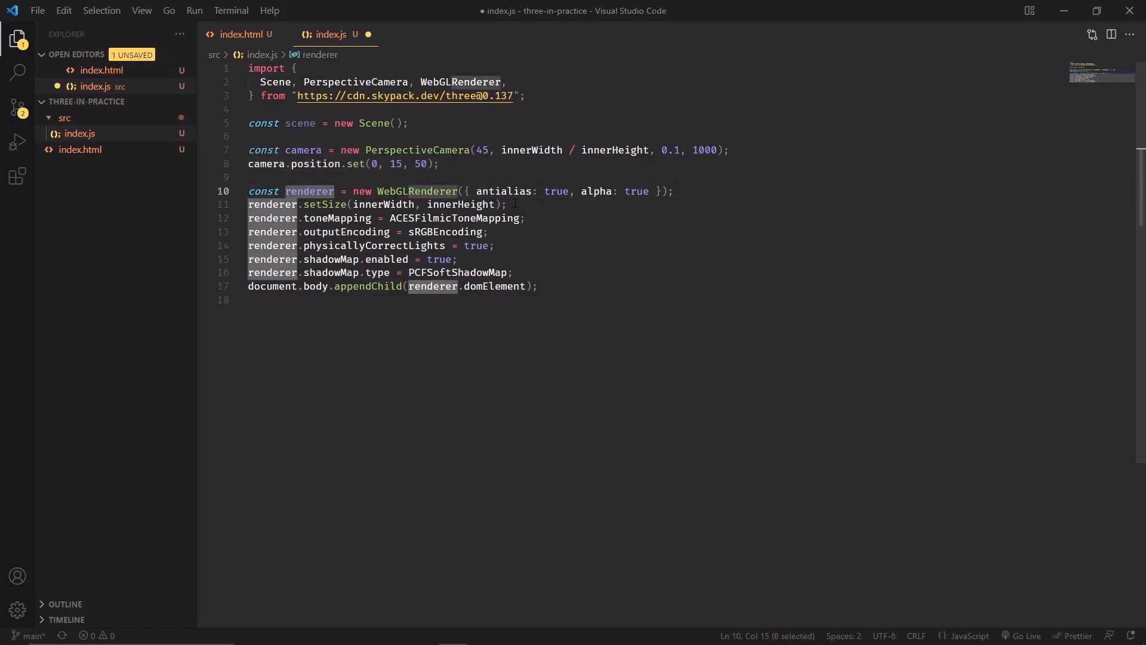
double_click(597, 191)
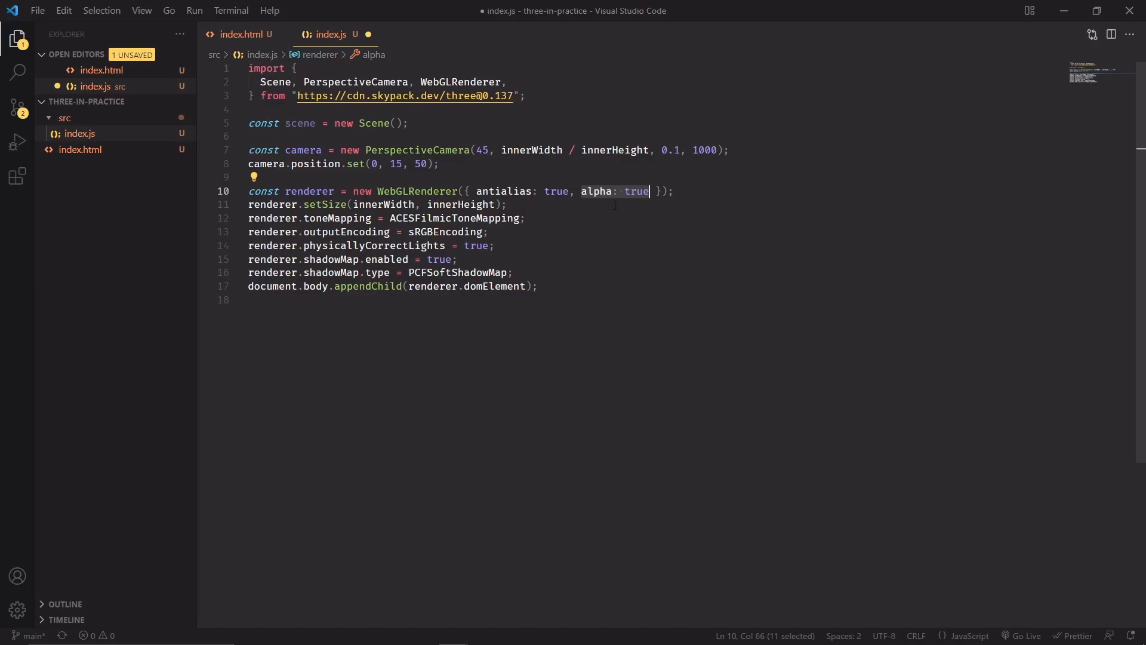
Check the renderer's alpha option against index.html and return to the render loop in index.js.
left_click(240, 35)
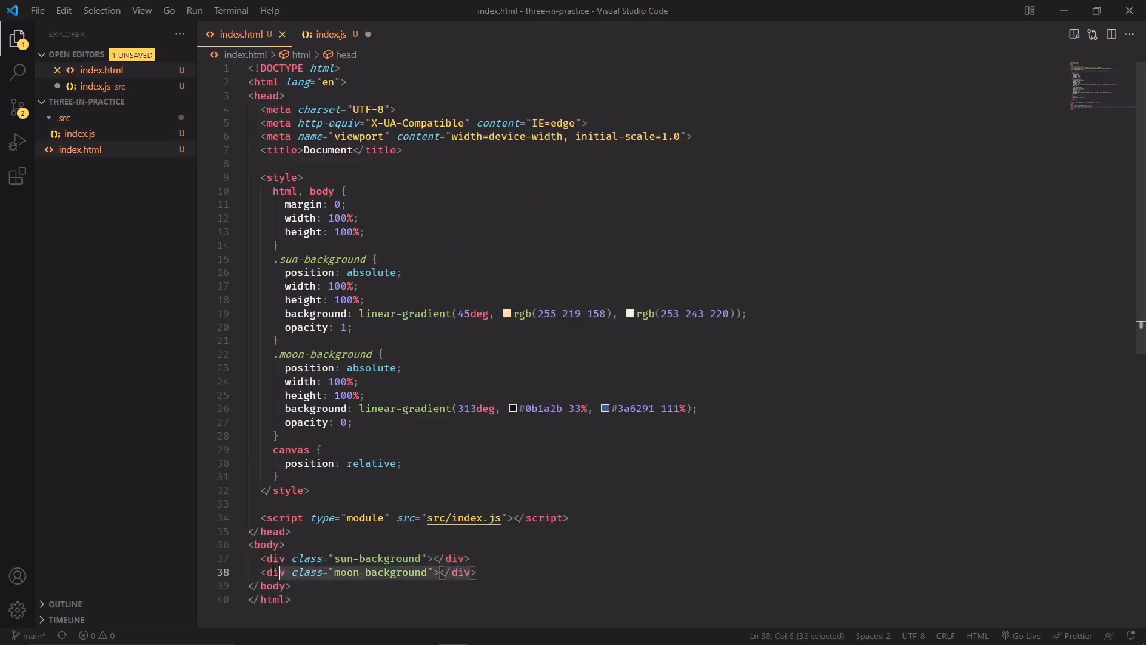
left_click(328, 35)
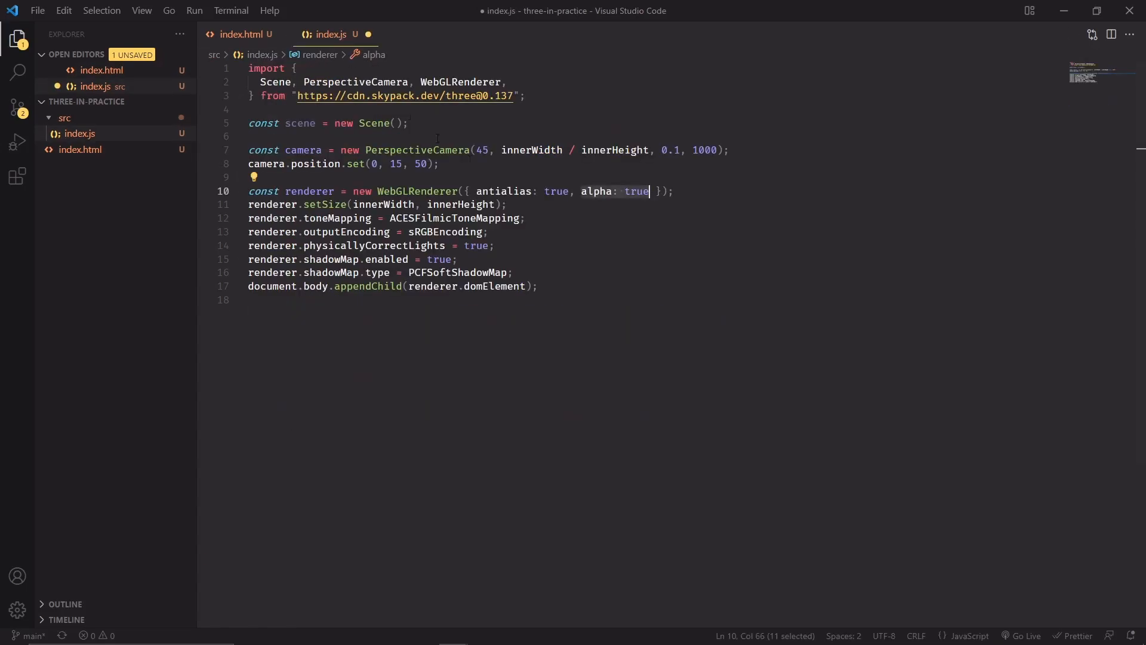
left_click(538, 272)
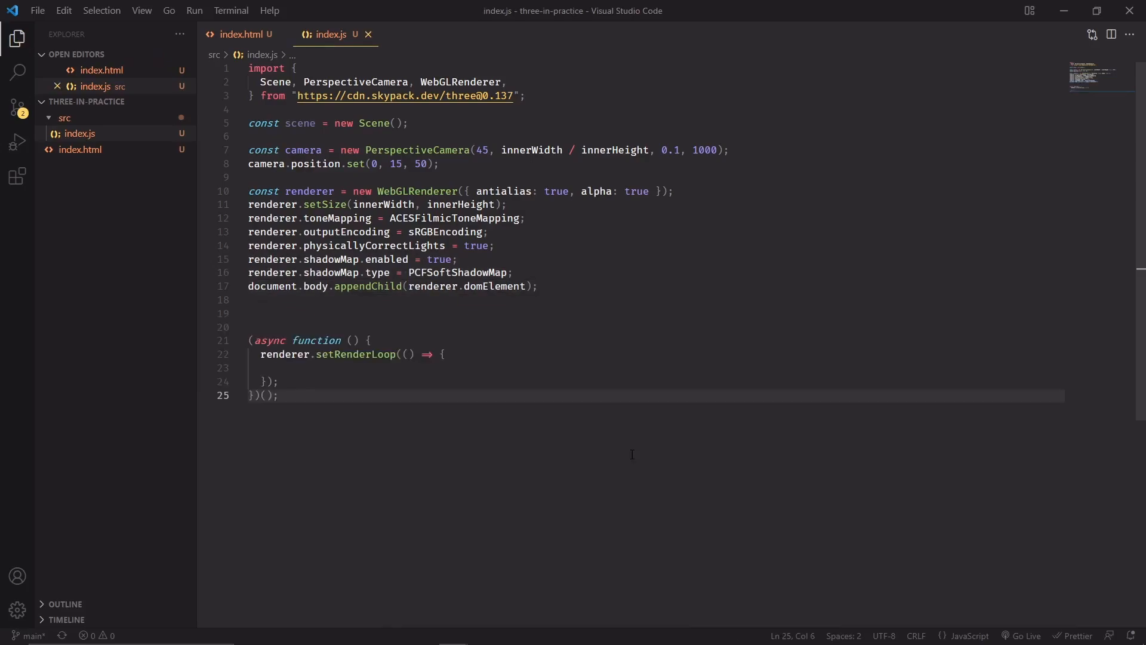
mouse_move(477, 446)
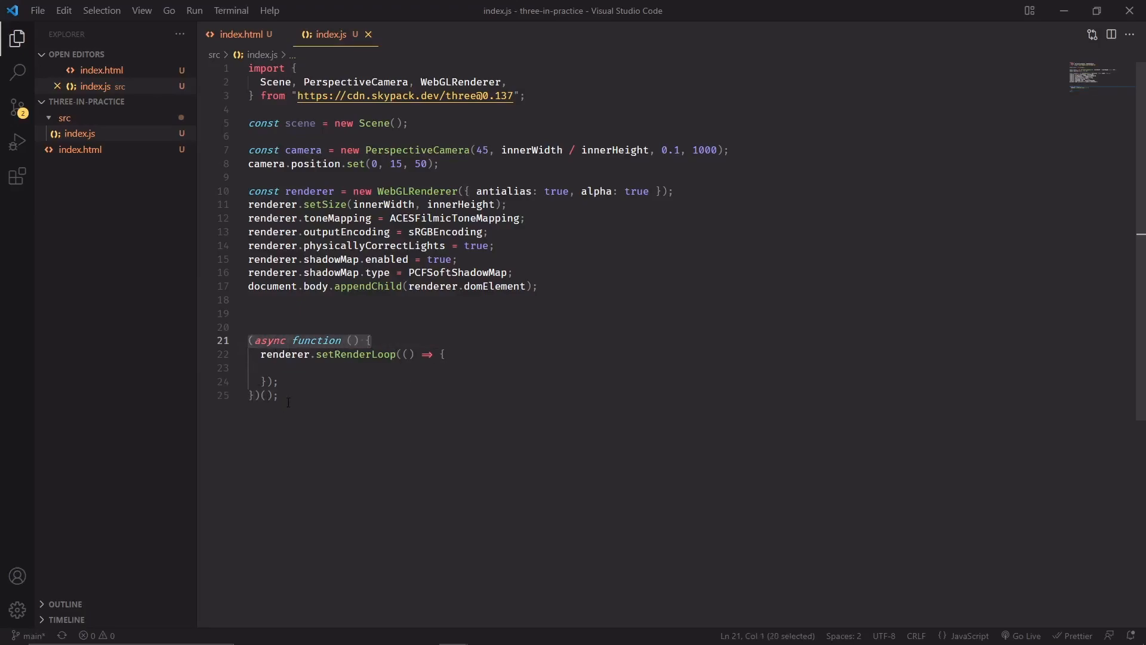
mouse_move(327, 397)
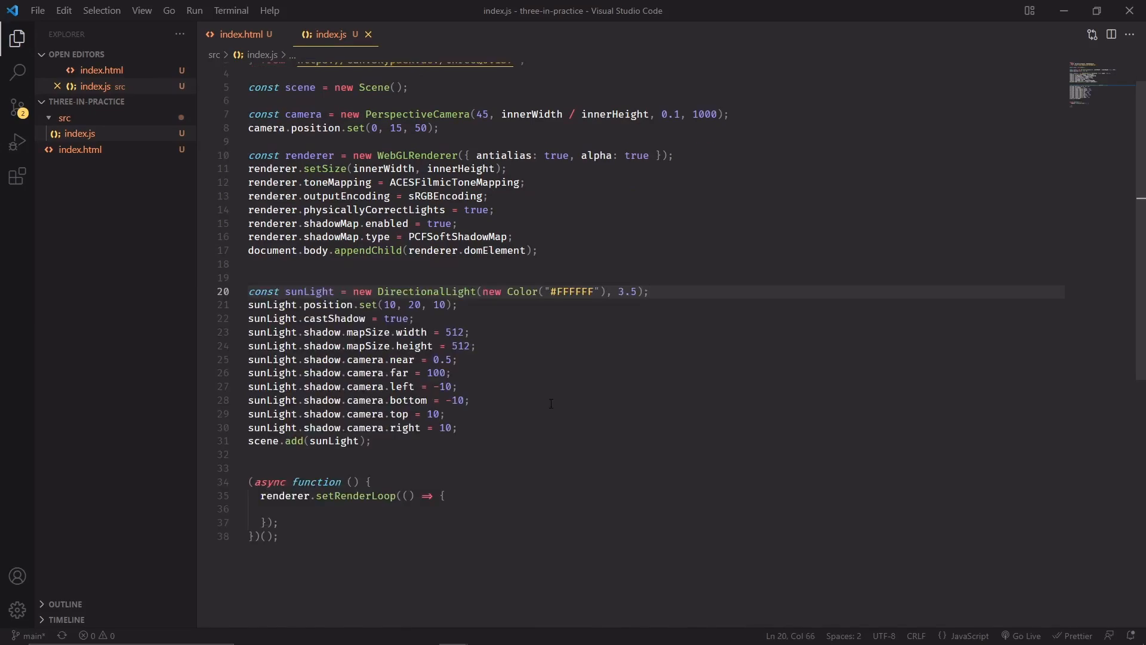
Review the white sunLight colour, its position and the 512 shadow map size.
double_click(419, 291)
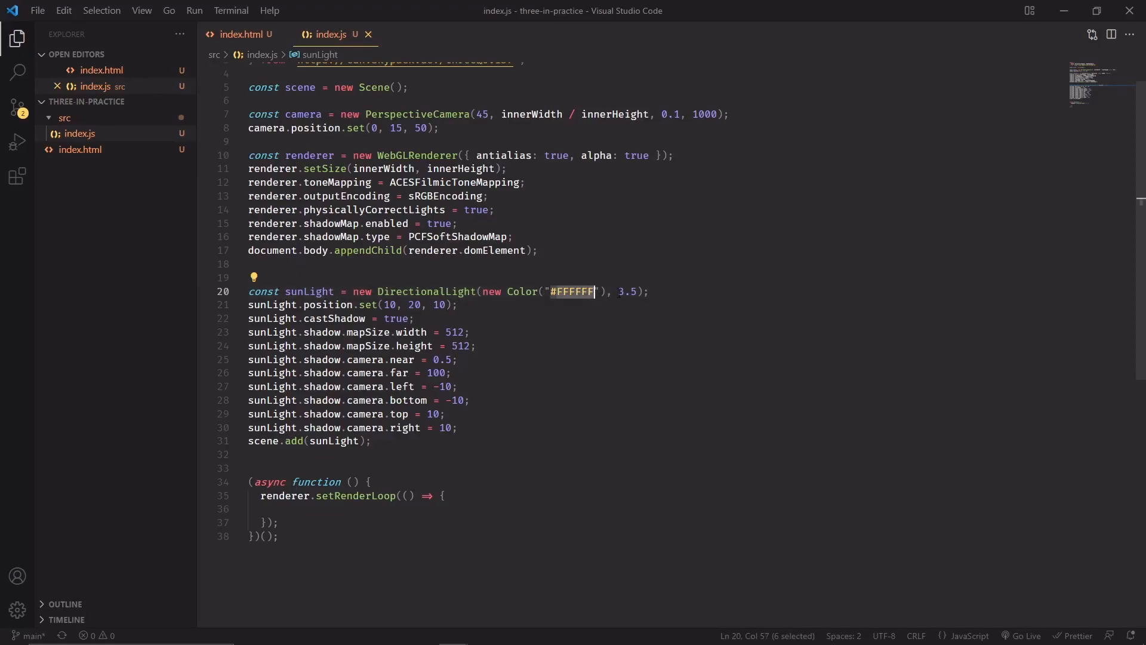
double_click(629, 292)
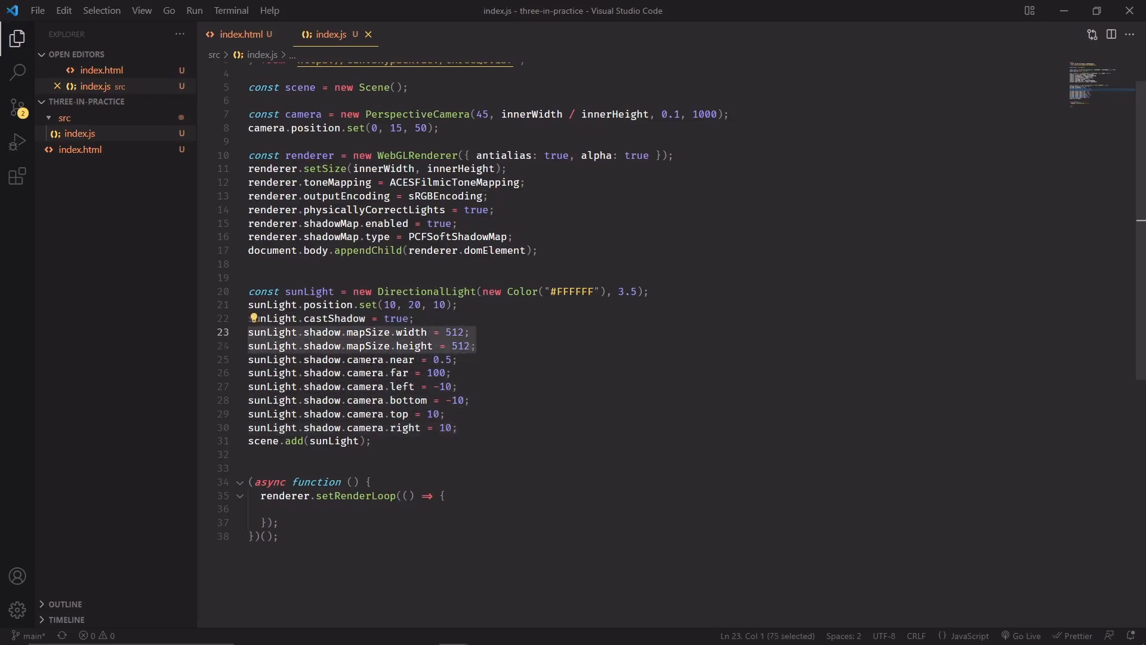
mouse_move(401, 332)
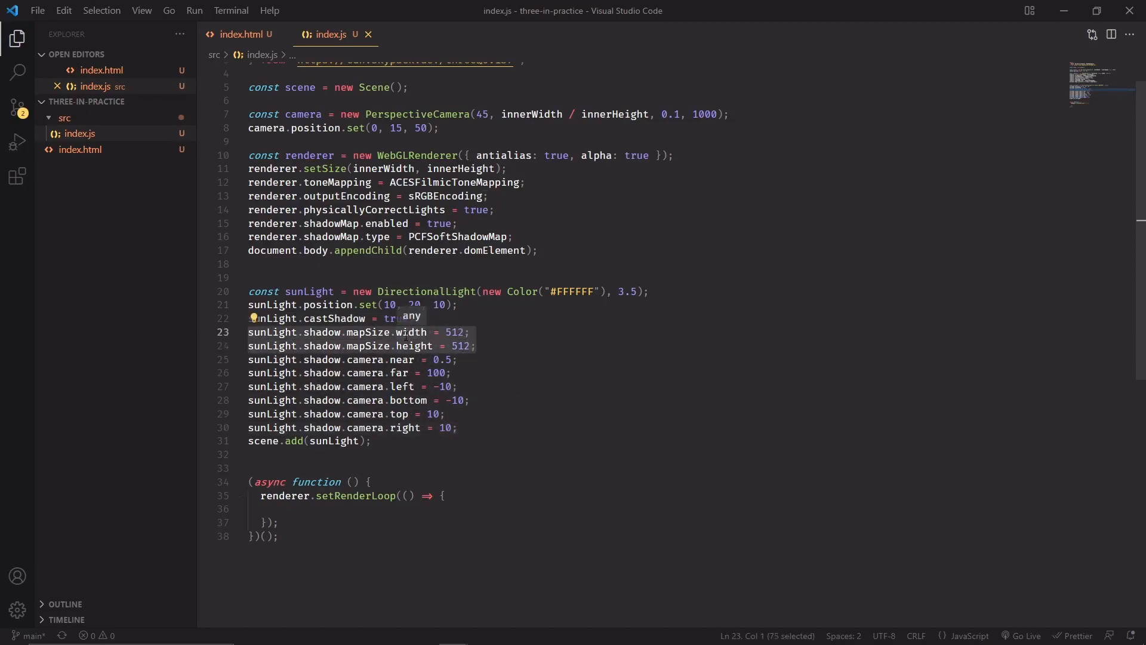
mouse_move(486, 347)
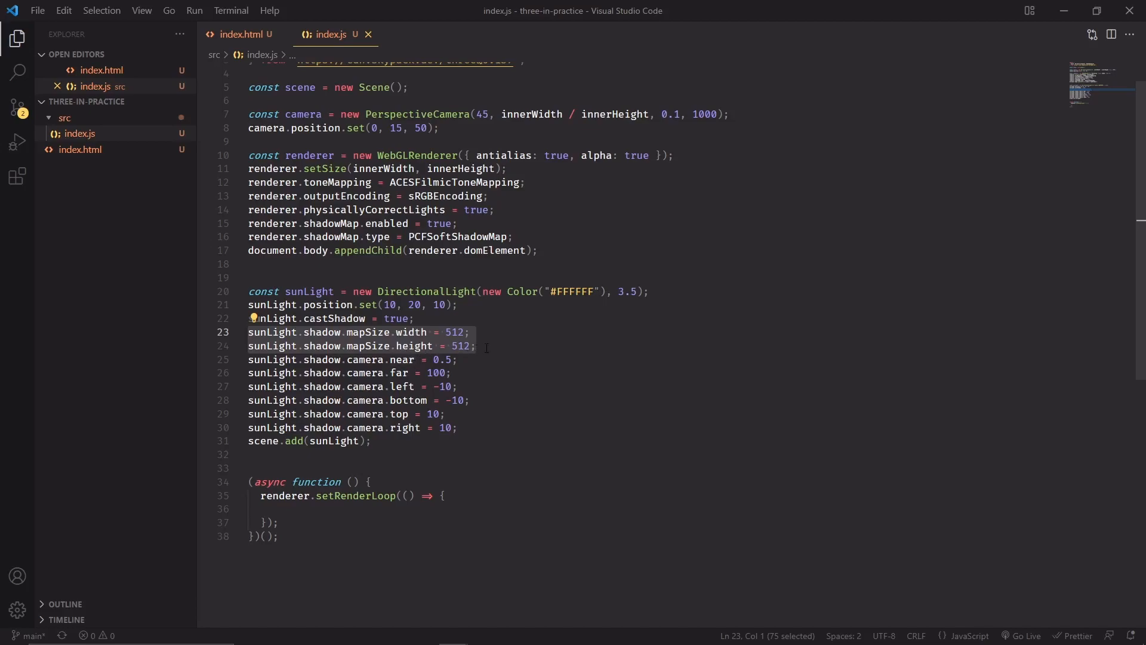
left_click(454, 332)
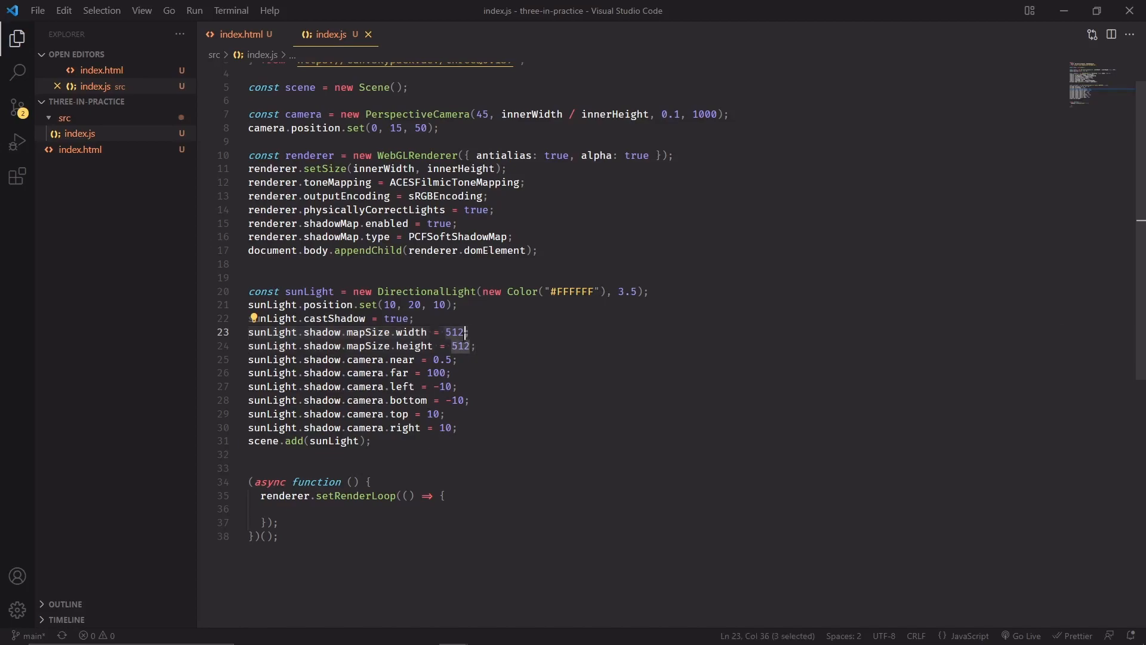
mouse_move(486, 347)
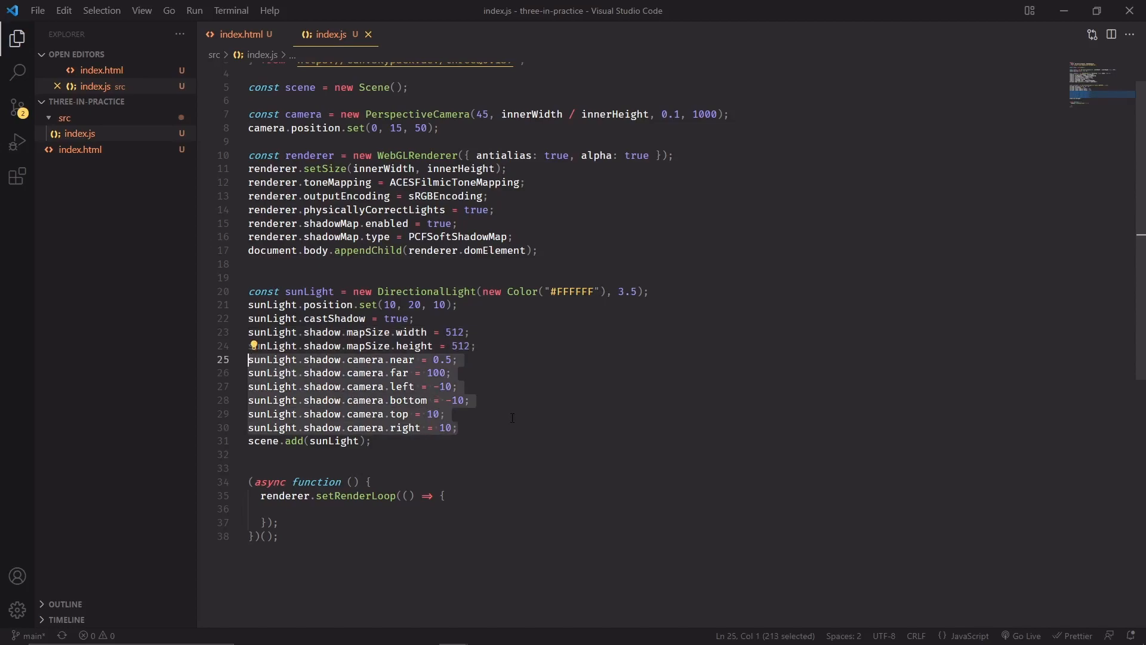
mouse_move(483, 396)
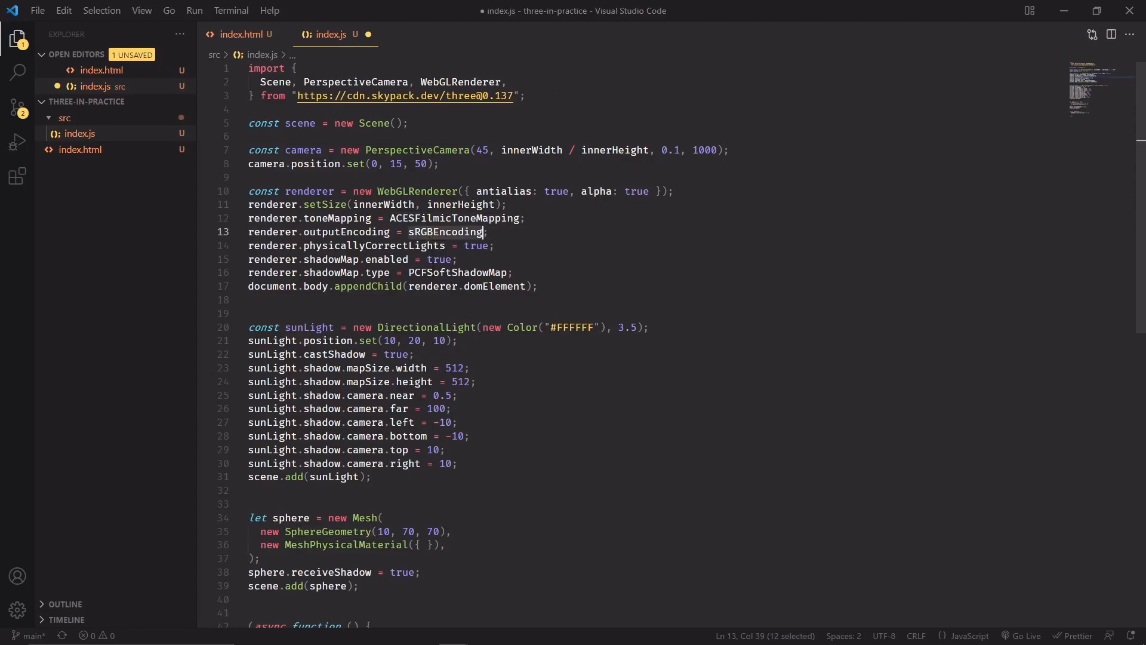
Render the scene with the camera inside a setAnimationLoop call.
scroll("down", 3)
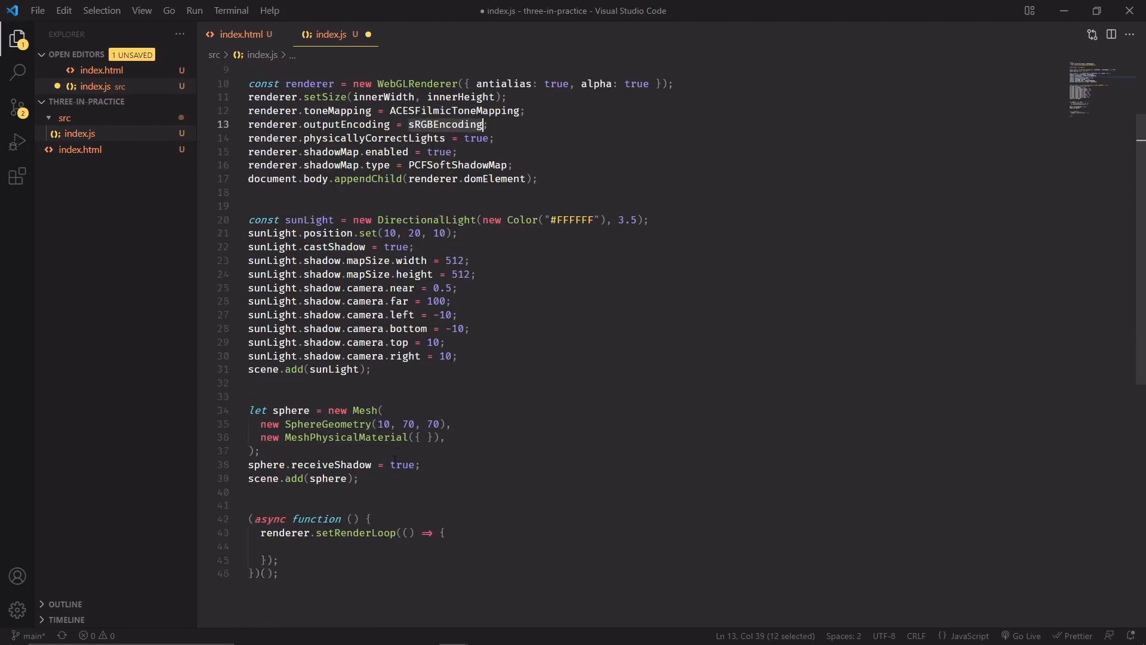
scroll("up", 3)
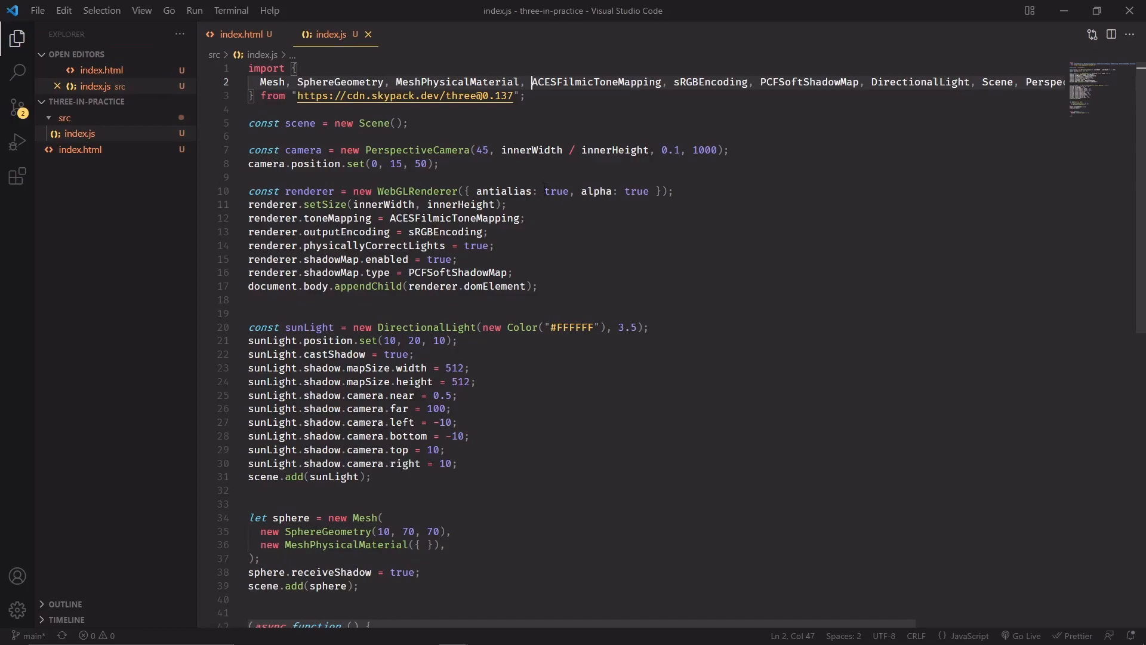
scroll("down", 3)
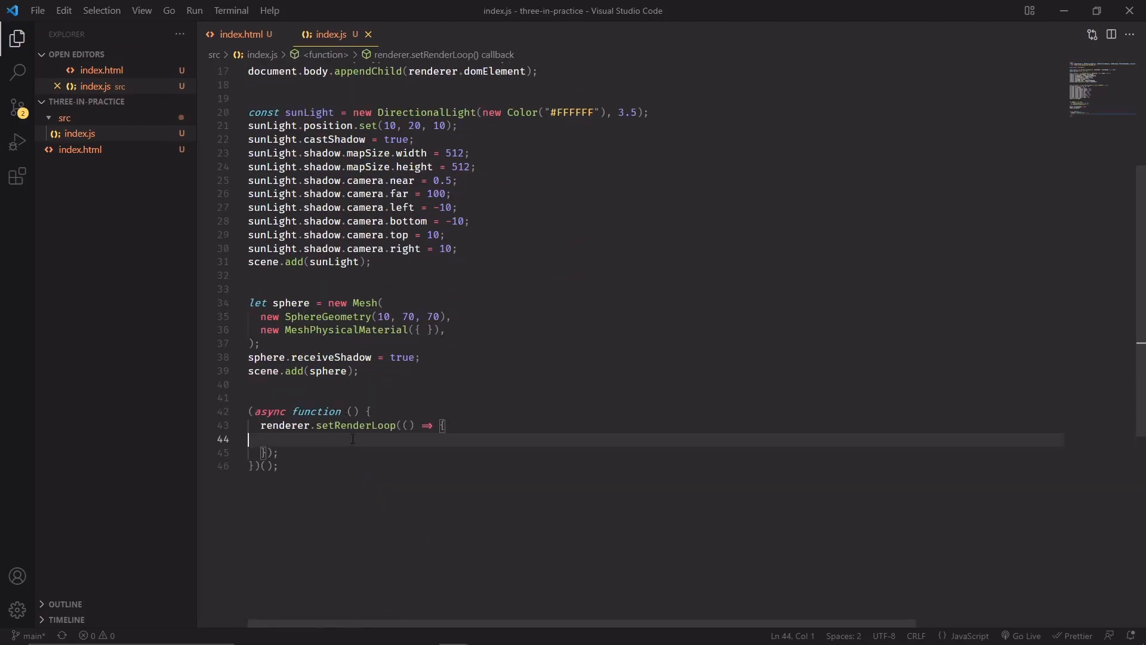
type("renderer.render(scene, camera);")
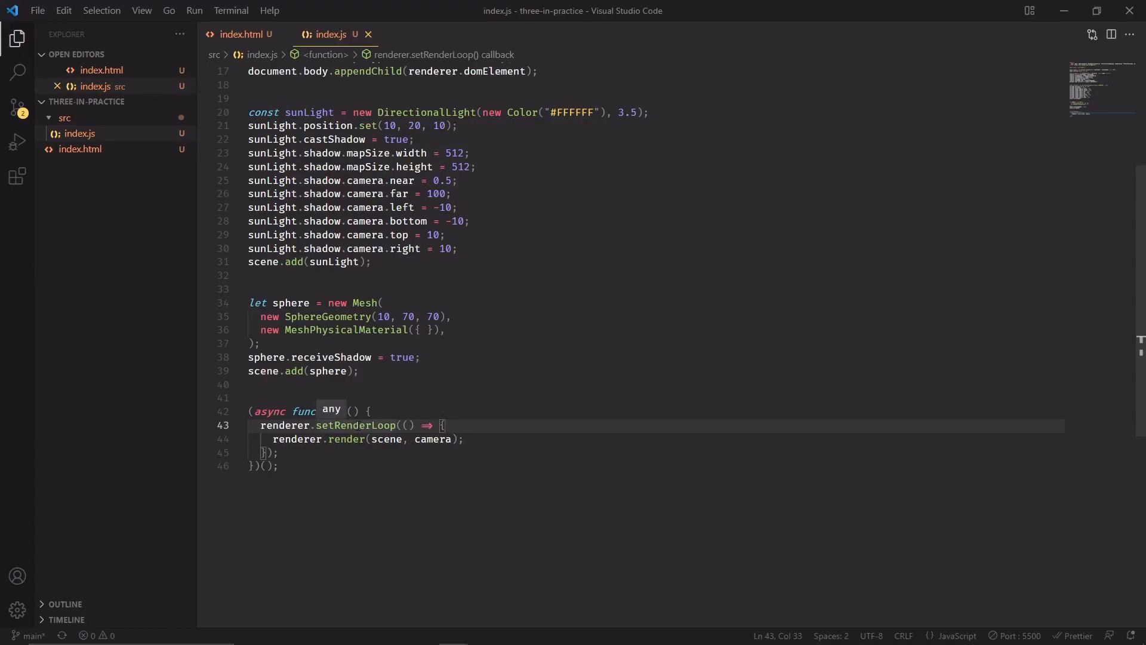
type("setAnimationLoop")
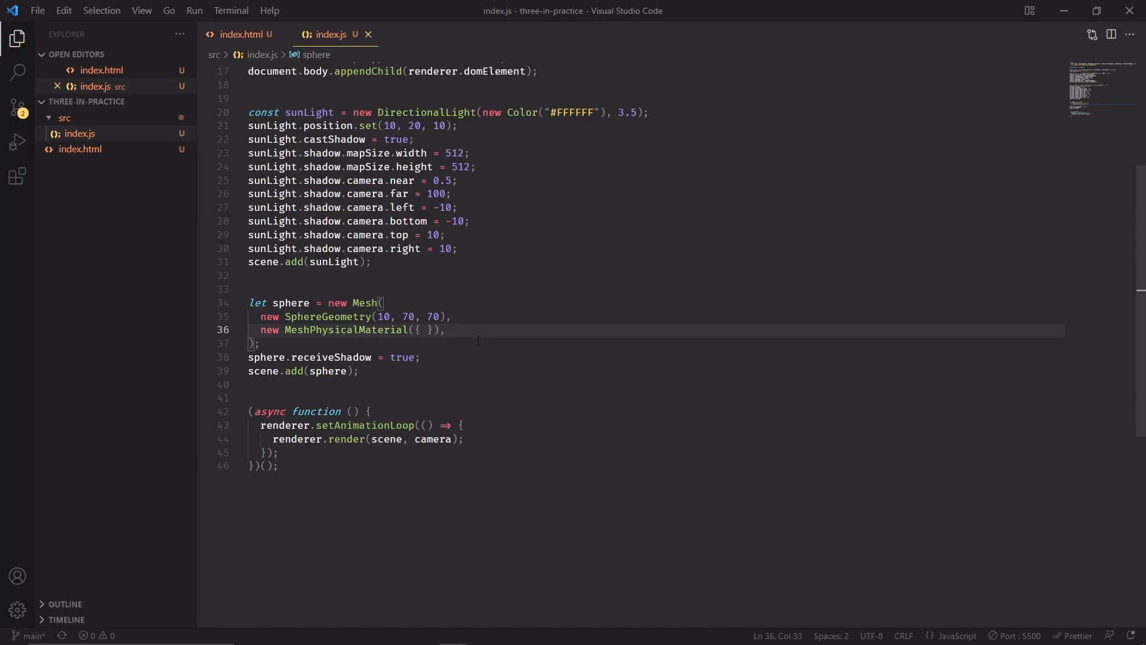
Switch to the index.html tab.
left_click(245, 33)
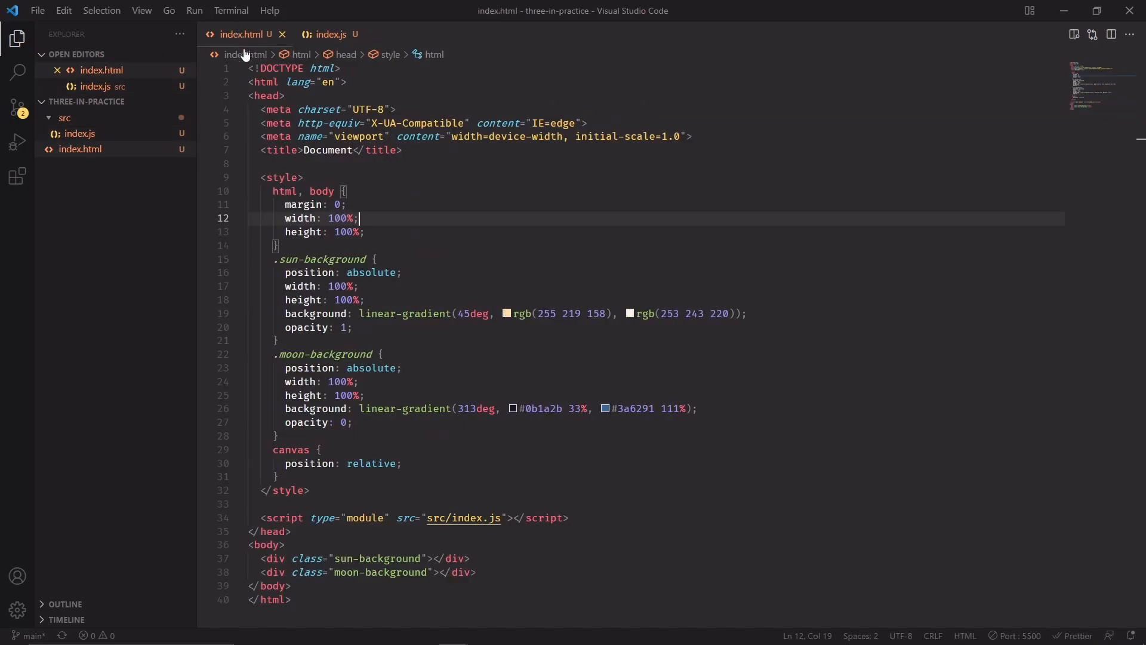
mouse_move(448, 299)
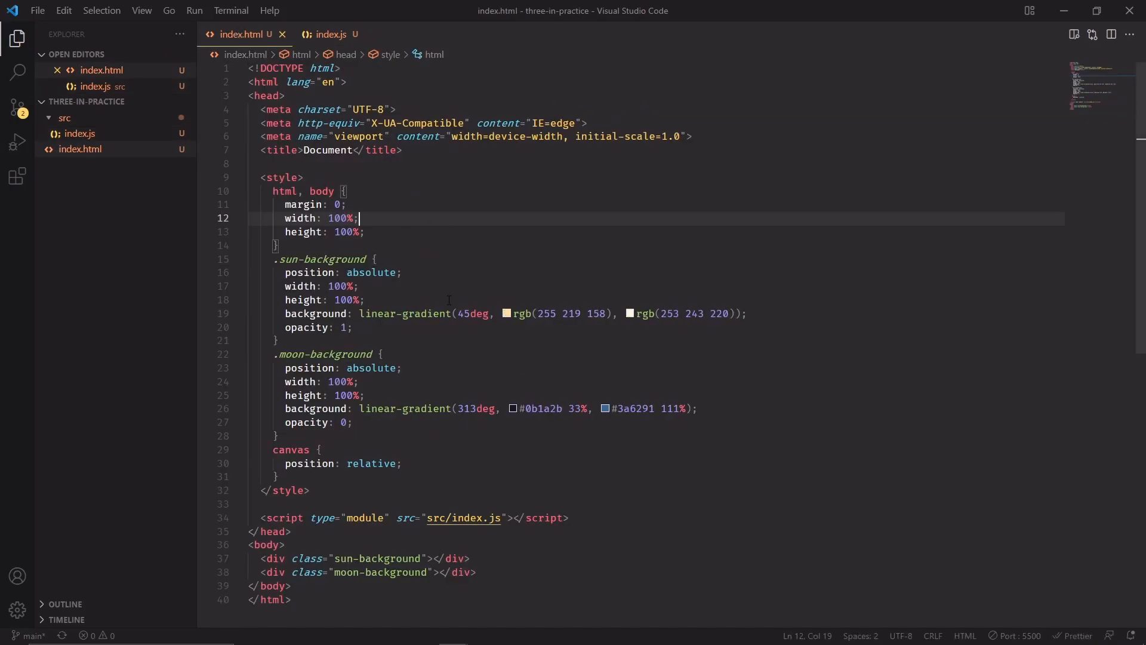
mouse_move(455, 278)
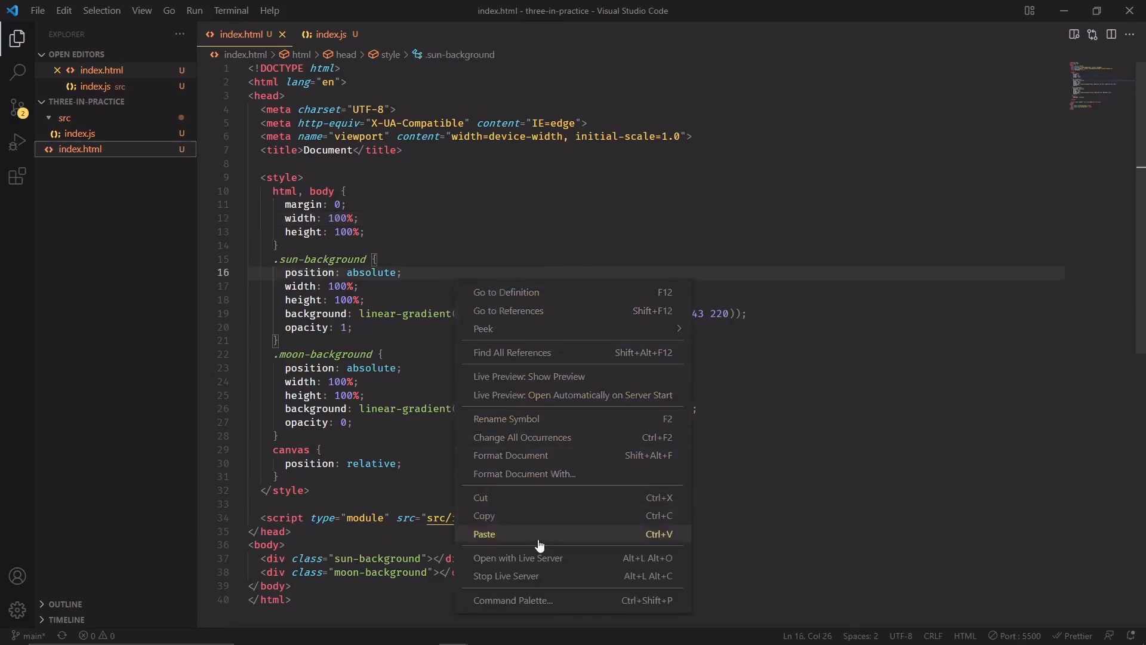
mouse_move(539, 561)
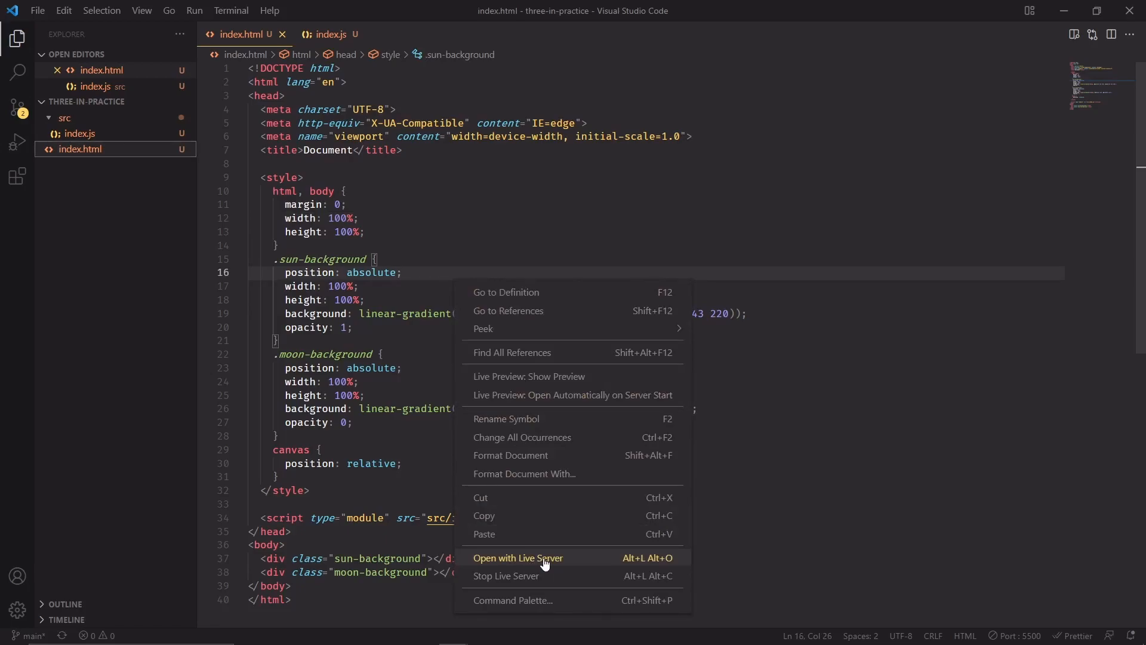
Launch index.html with Live Server to preview the white sphere over the gradient.
left_click(517, 558)
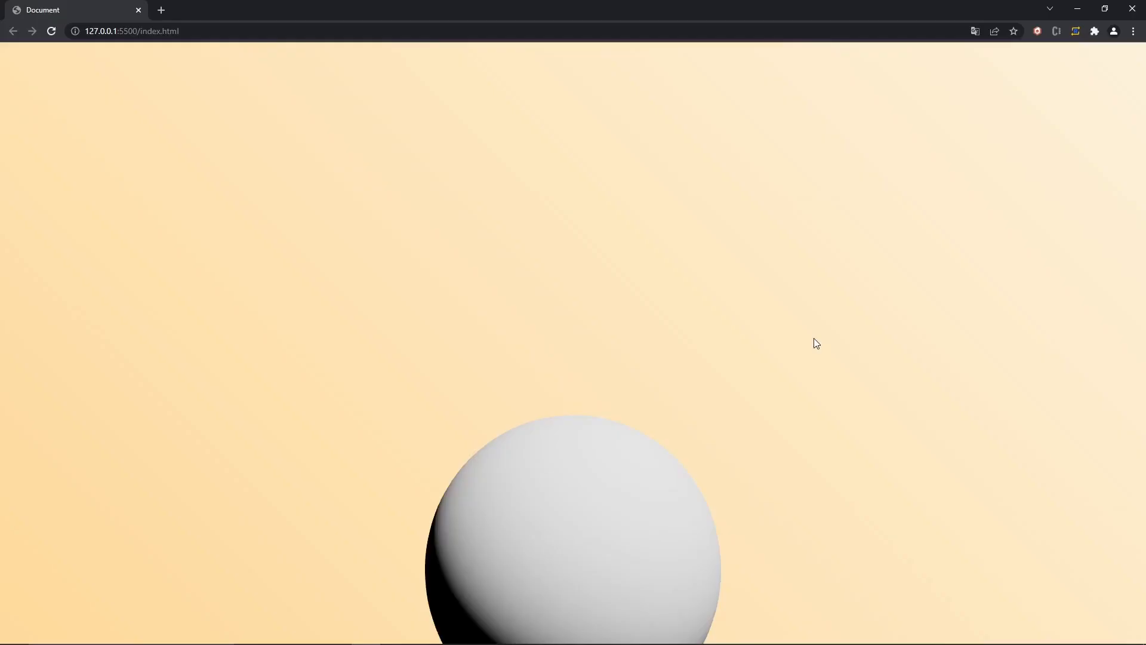
mouse_move(799, 326)
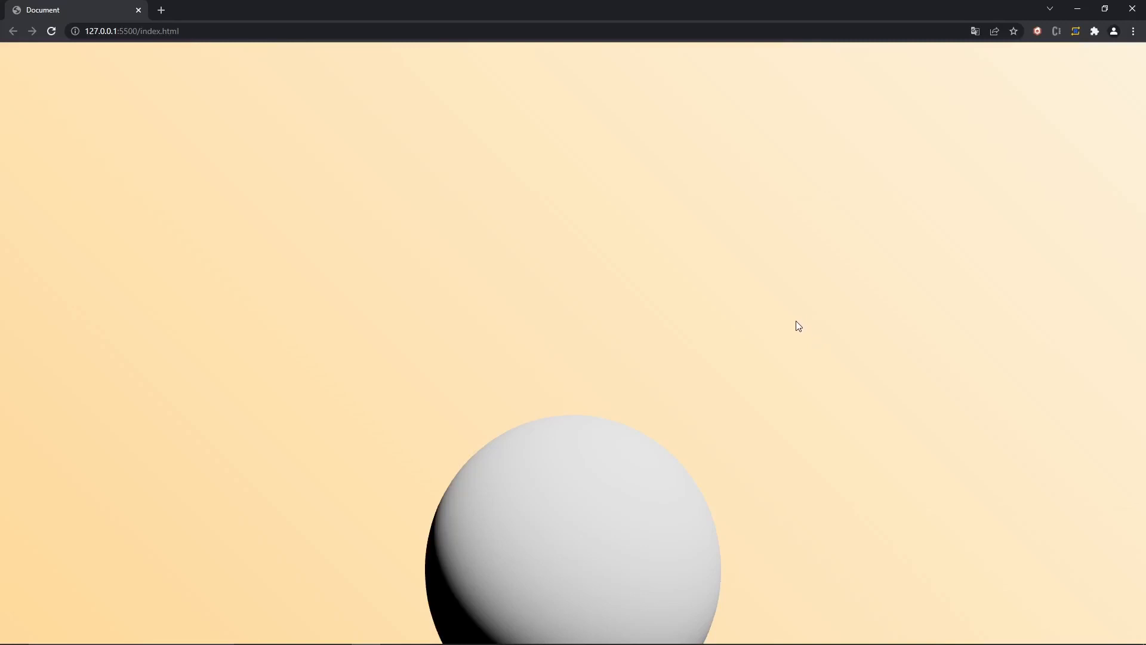
mouse_move(744, 547)
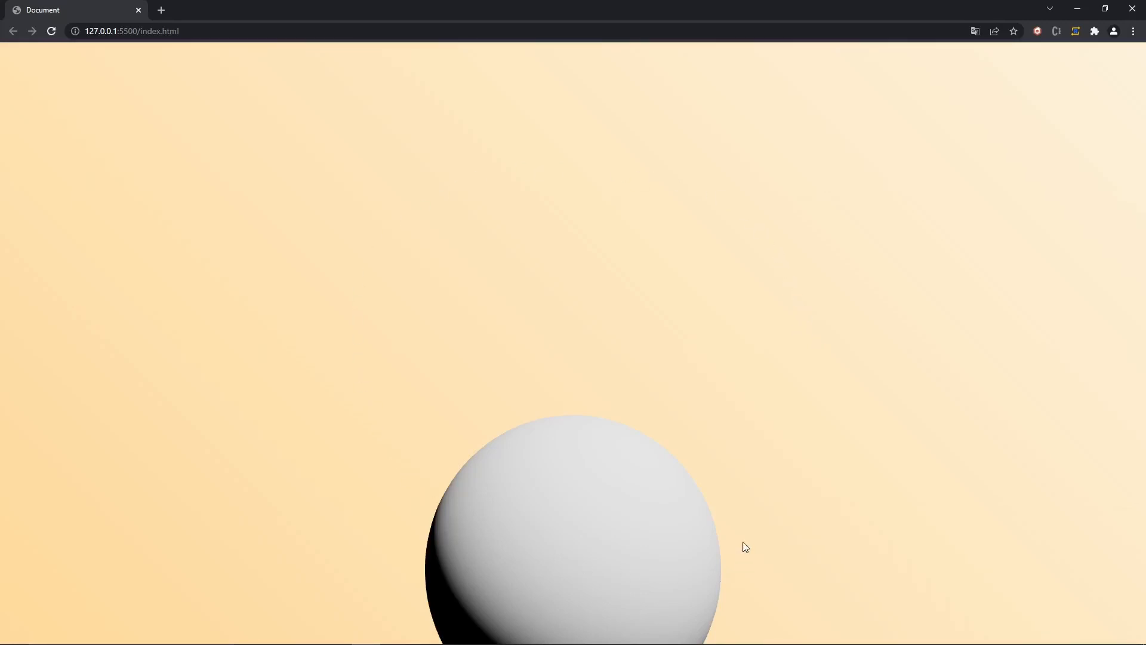
mouse_move(572, 486)
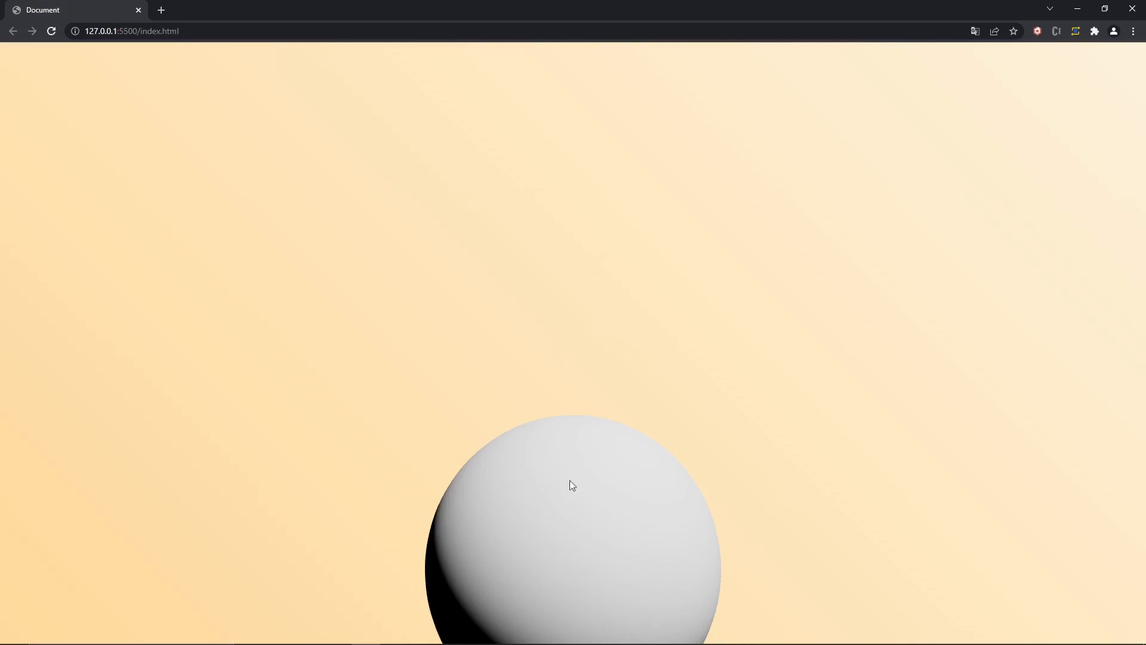
mouse_move(610, 330)
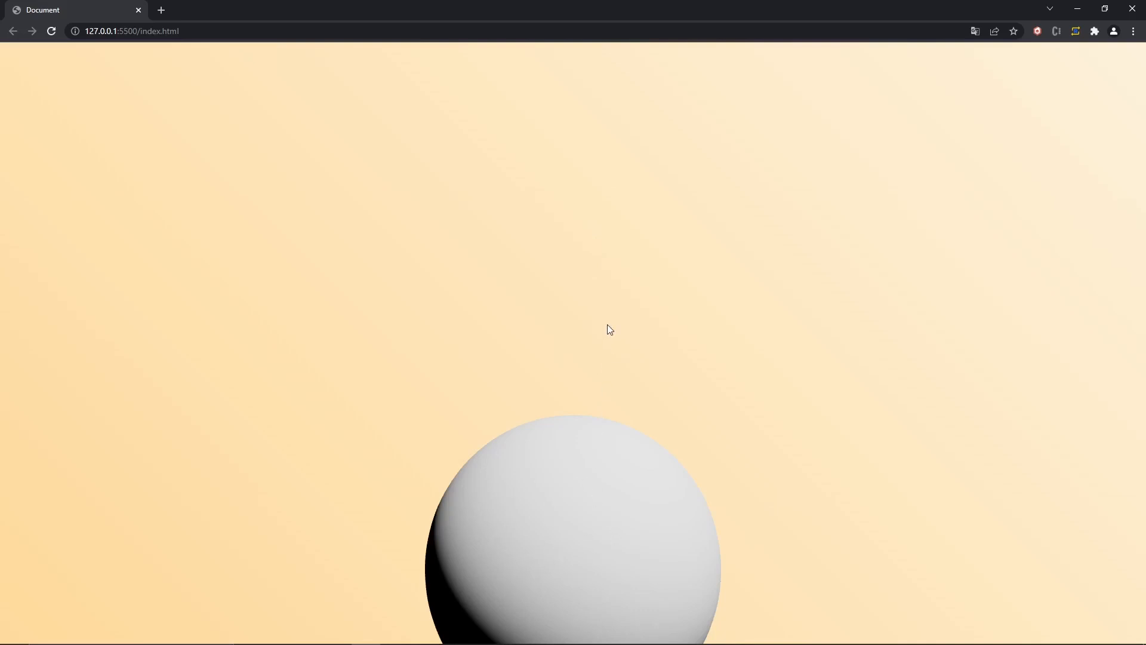
mouse_move(595, 562)
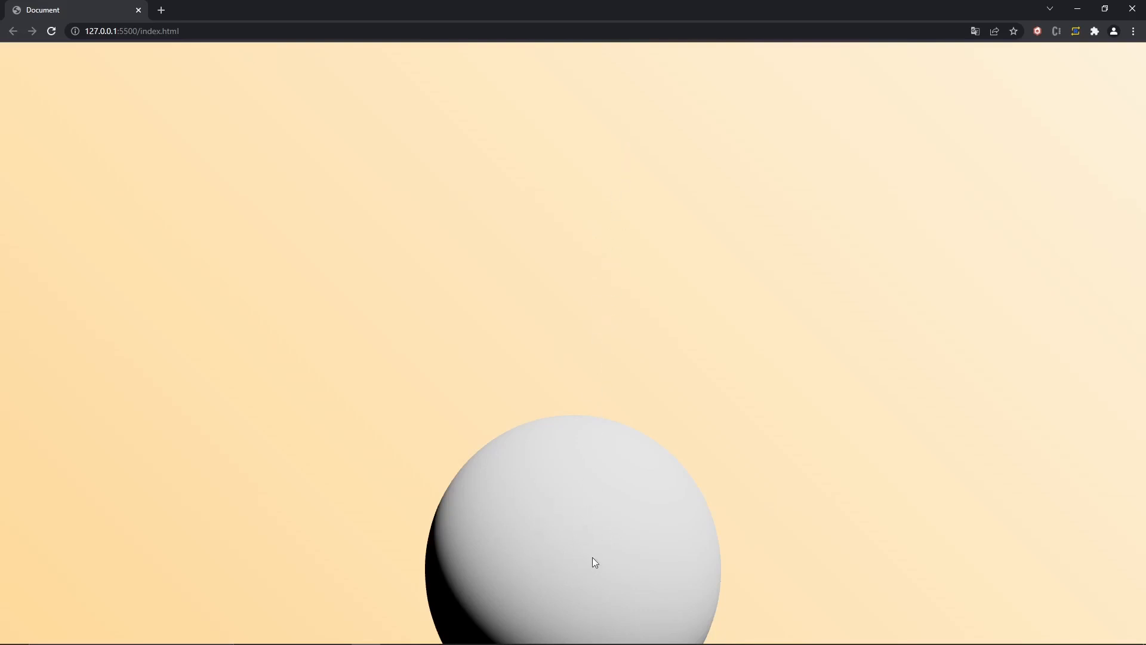
mouse_move(572, 544)
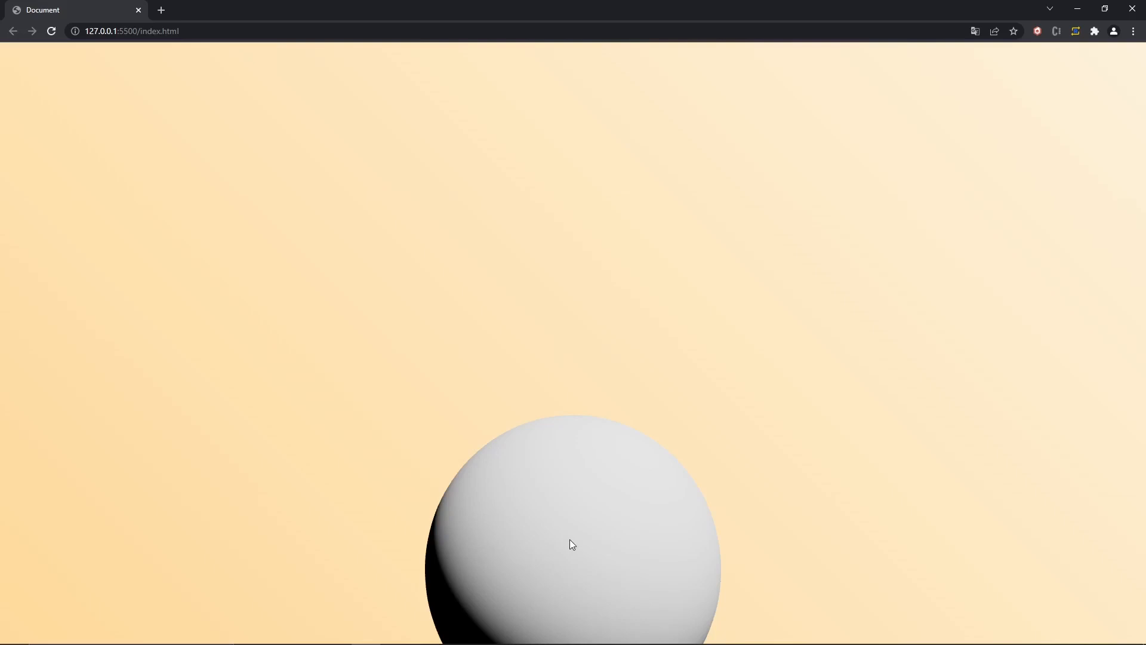
mouse_move(611, 523)
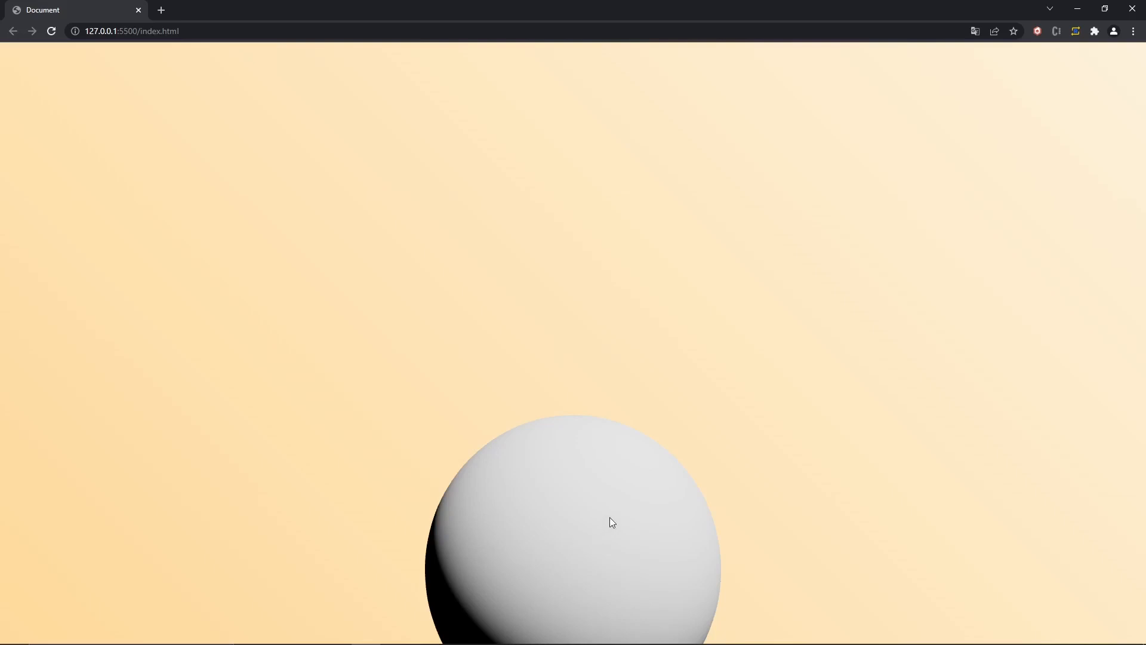
mouse_move(729, 393)
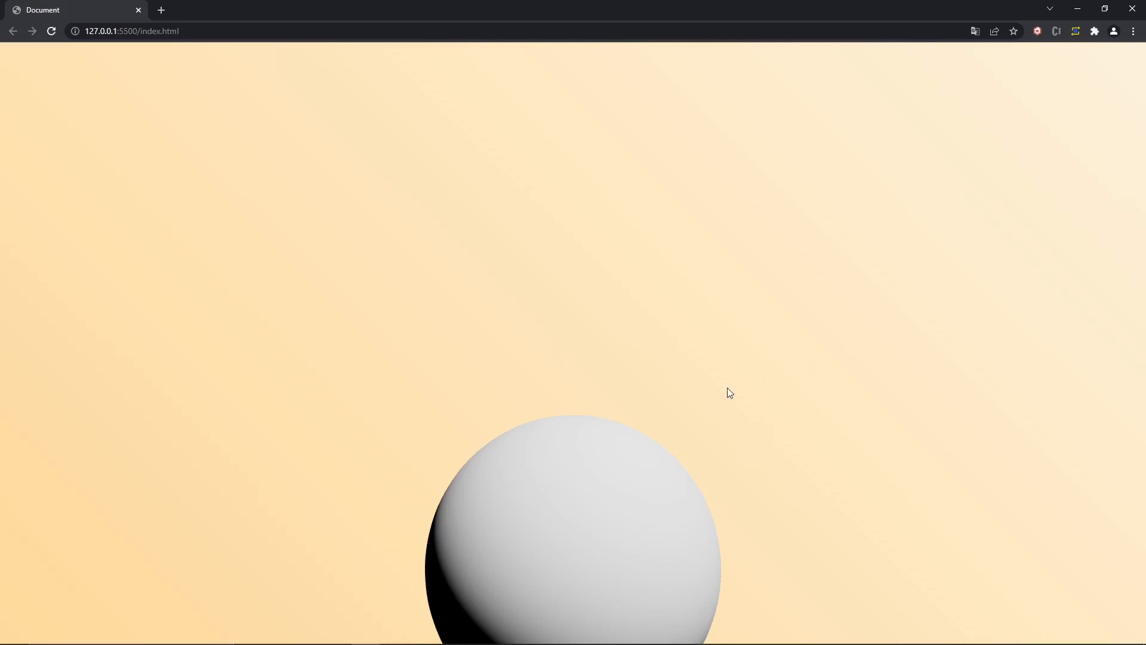
mouse_move(522, 504)
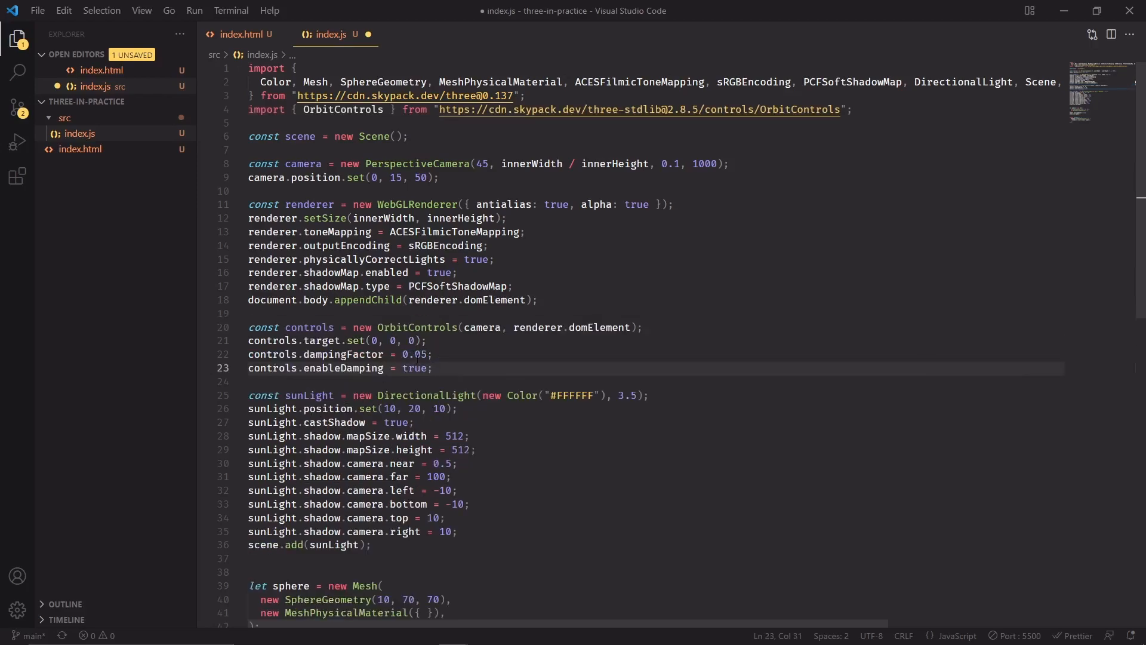
mouse_move(295, 327)
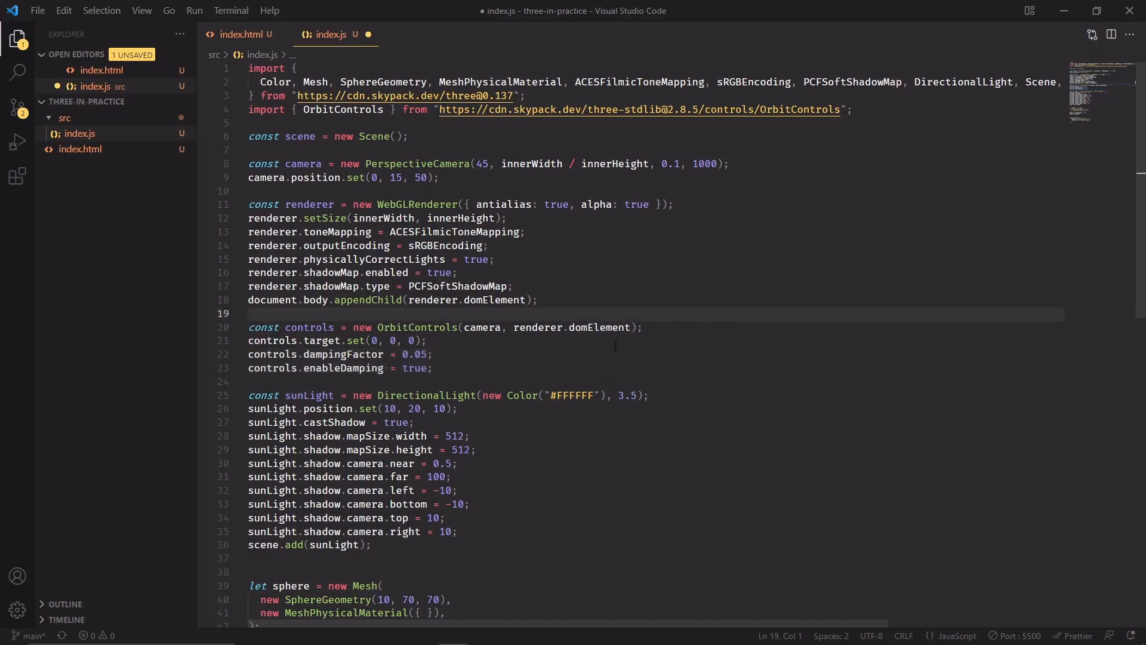
Add controls.update() inside the animation loop.
scroll("down", 3)
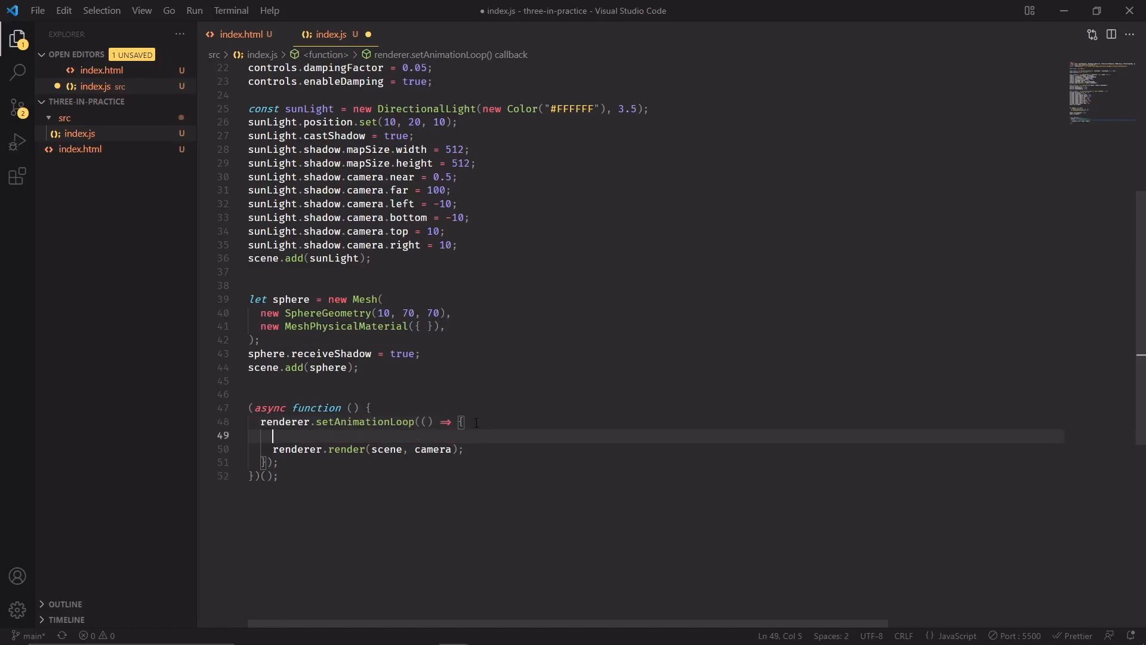
type("controls.update();")
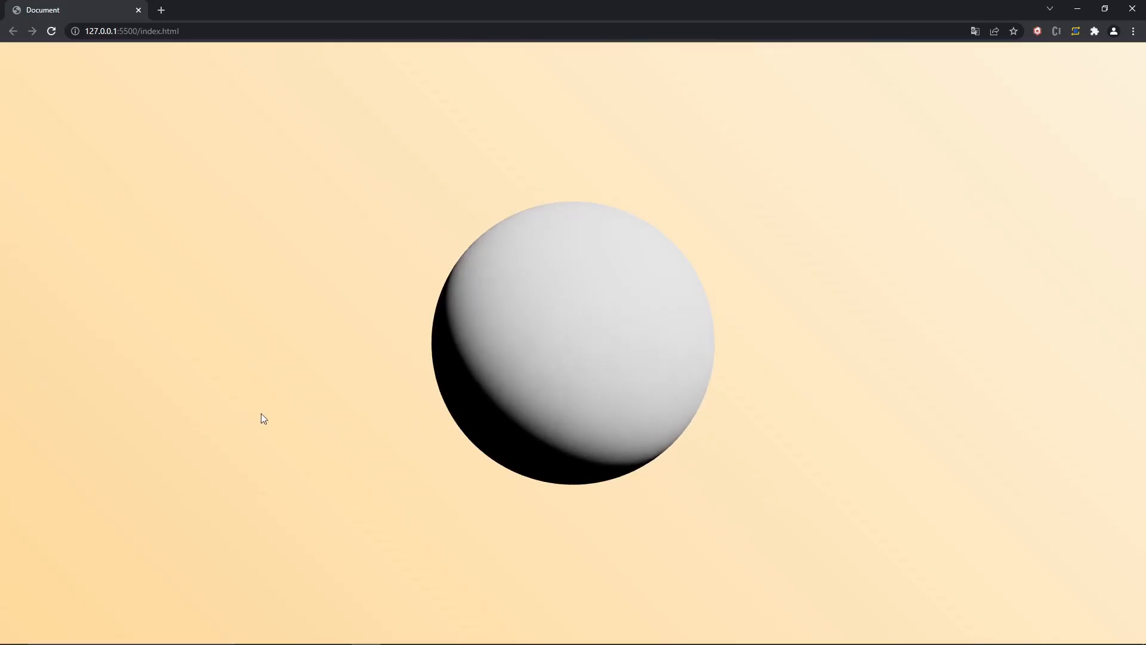
mouse_move(571, 431)
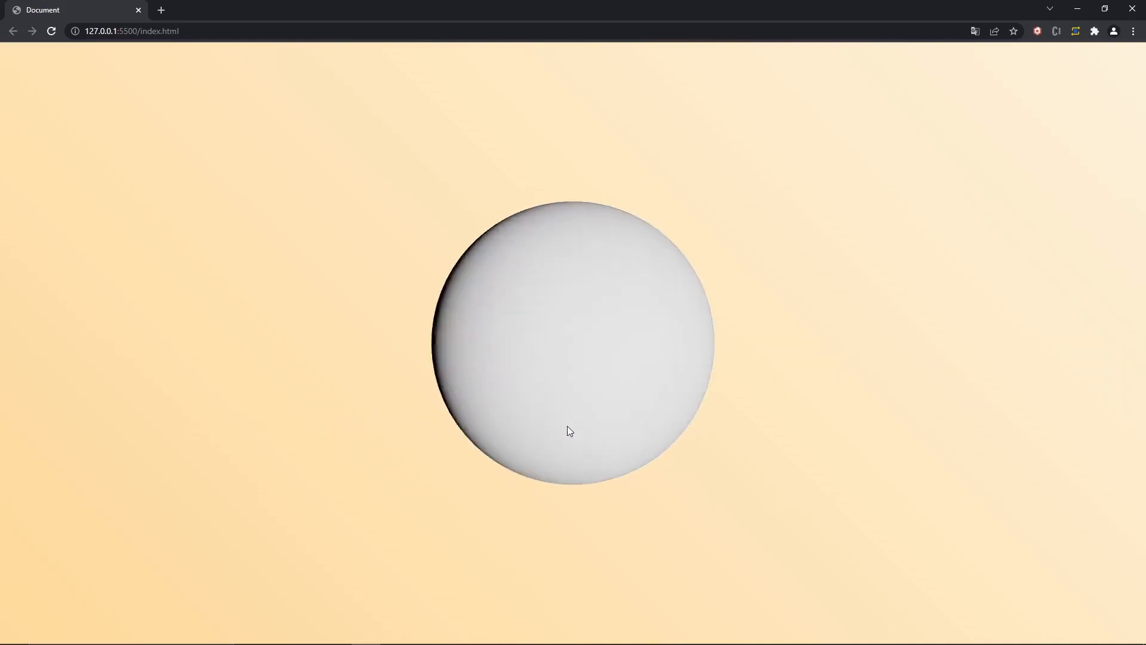
mouse_move(534, 312)
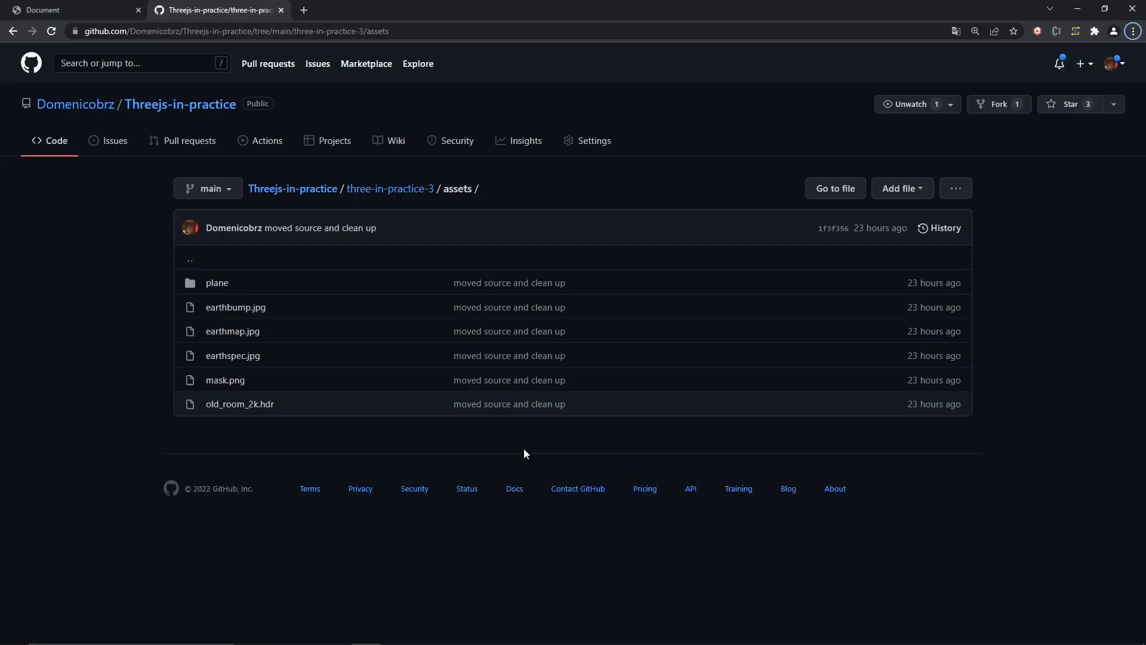
mouse_move(290, 369)
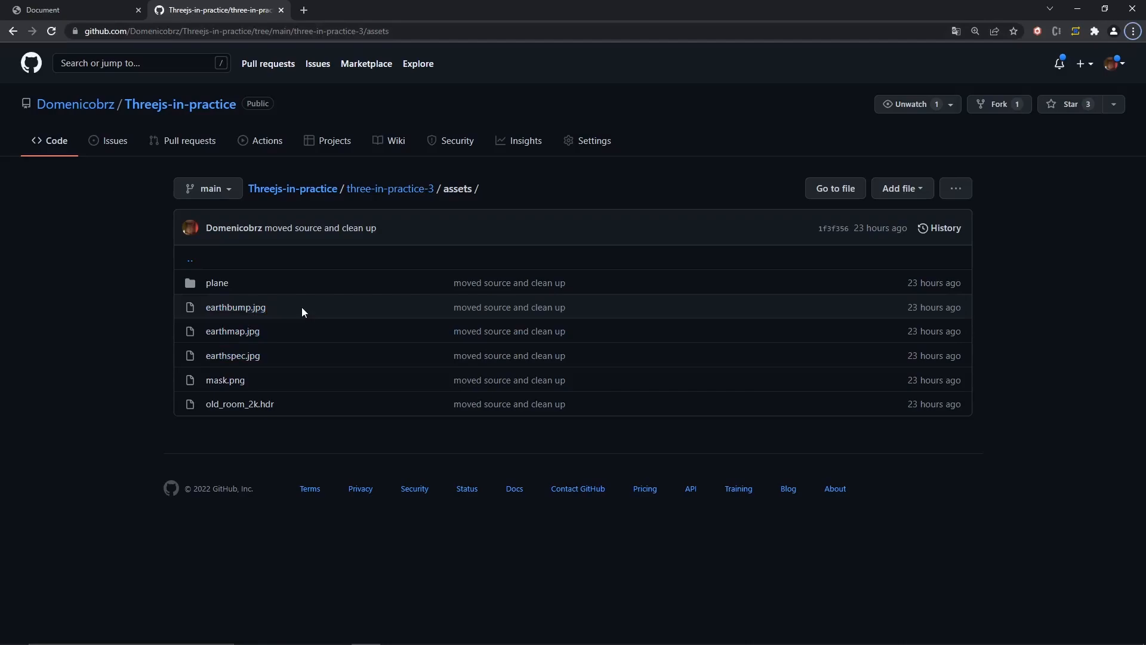
mouse_move(276, 331)
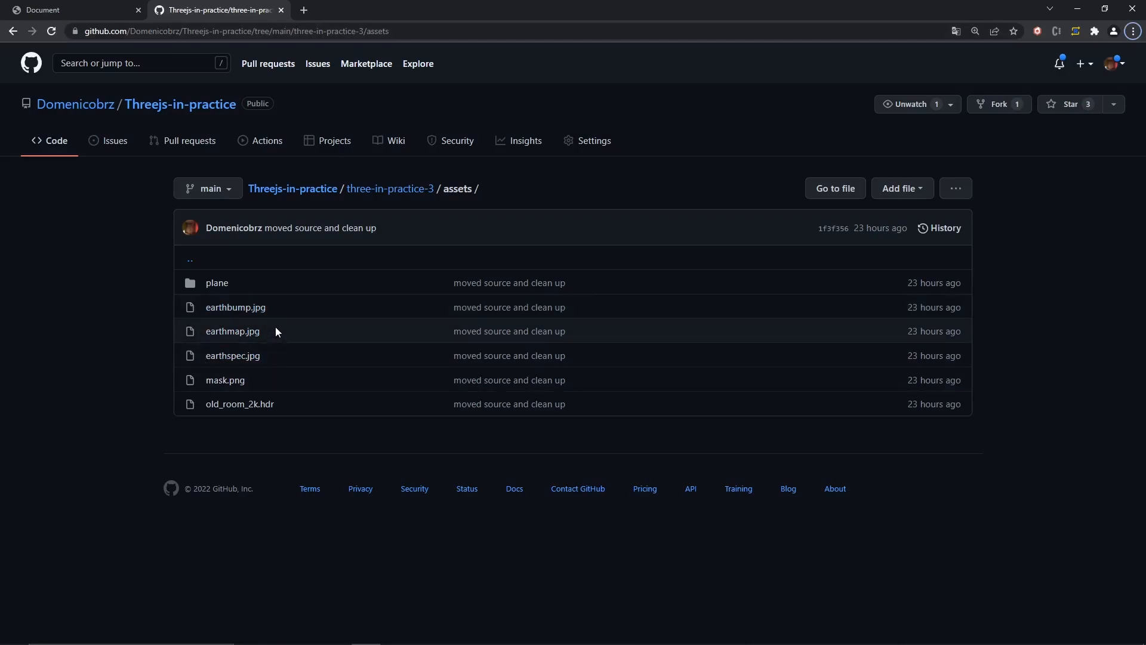
mouse_move(259, 304)
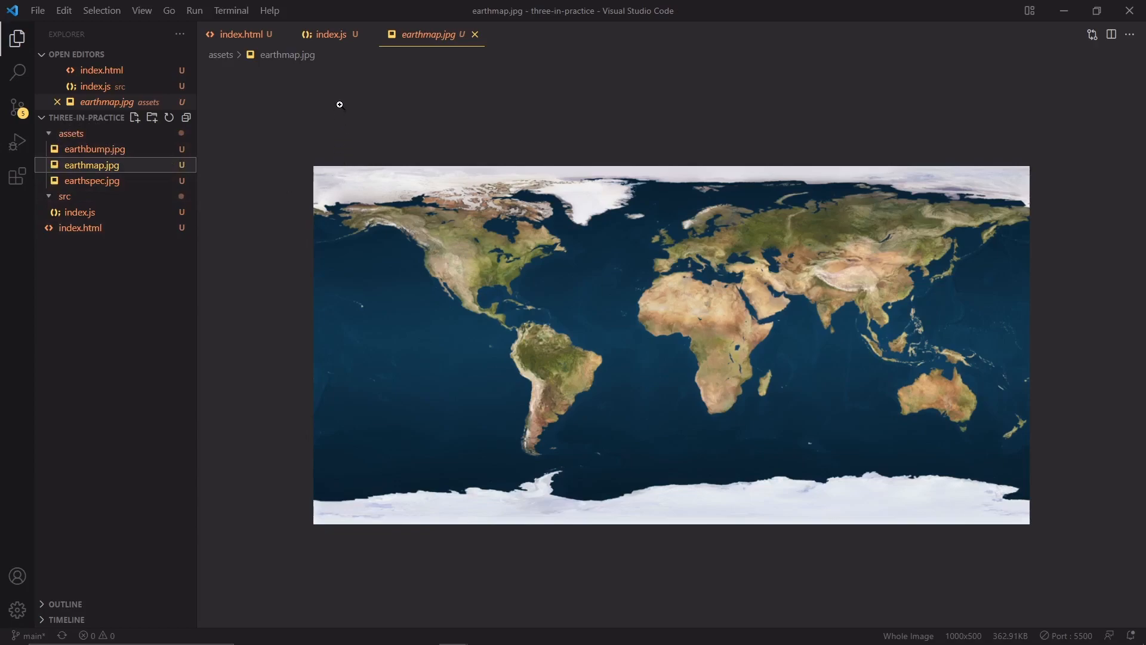
Review the pasted textures loader in index.js and start a new line in the sphere's material options.
left_click(329, 35)
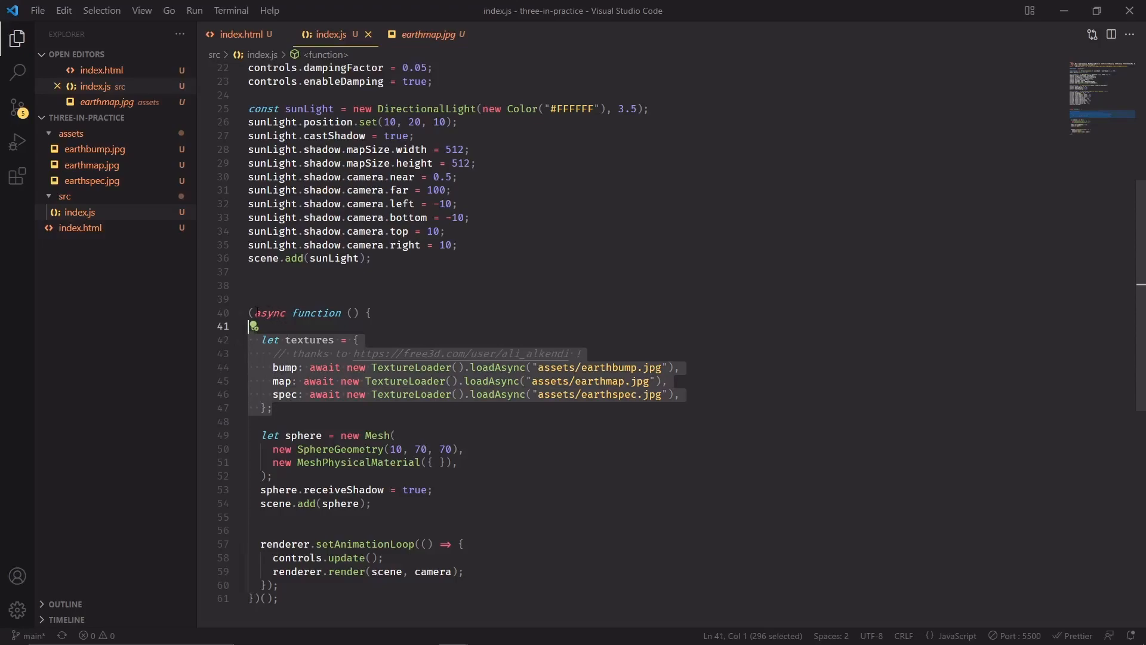
left_click(324, 367)
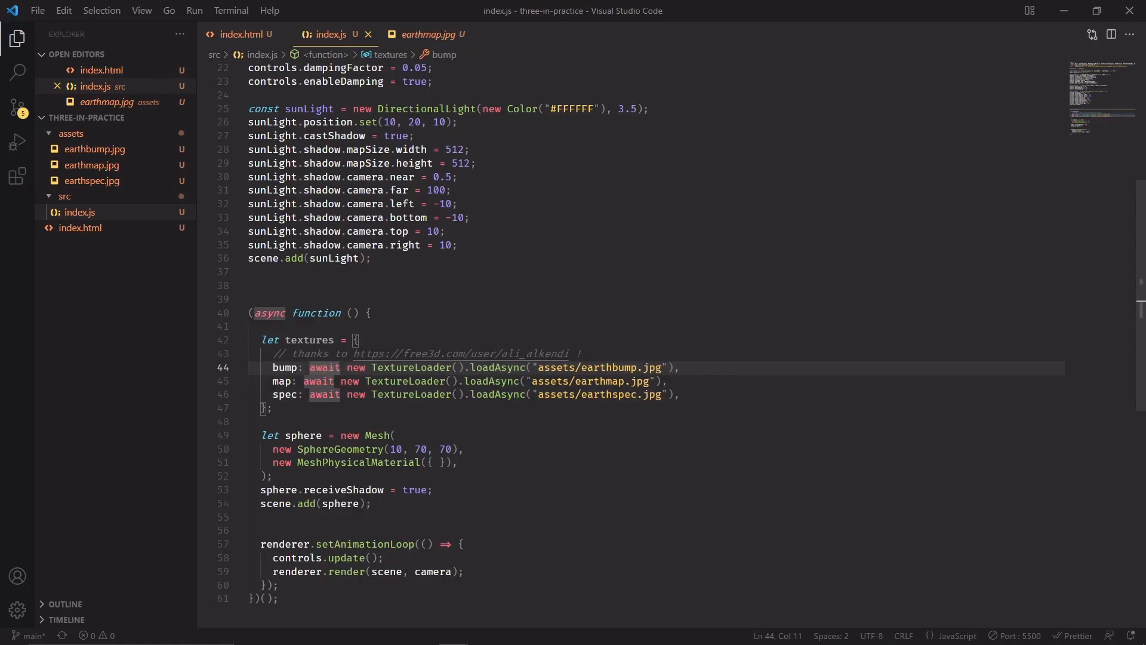
double_click(310, 339)
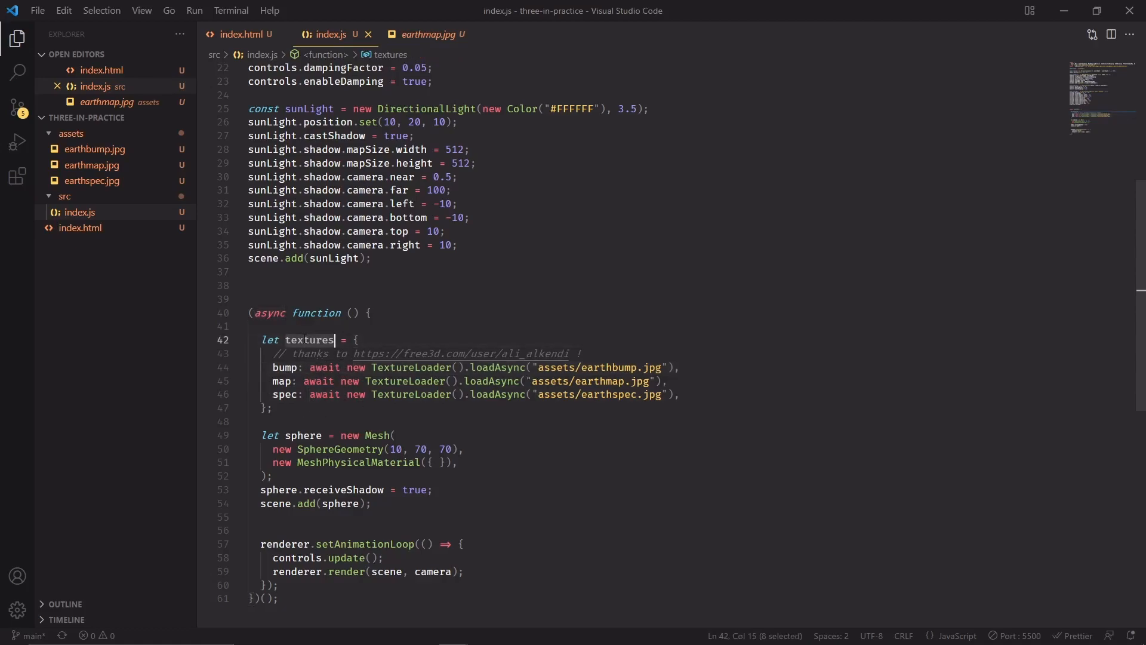
mouse_move(311, 339)
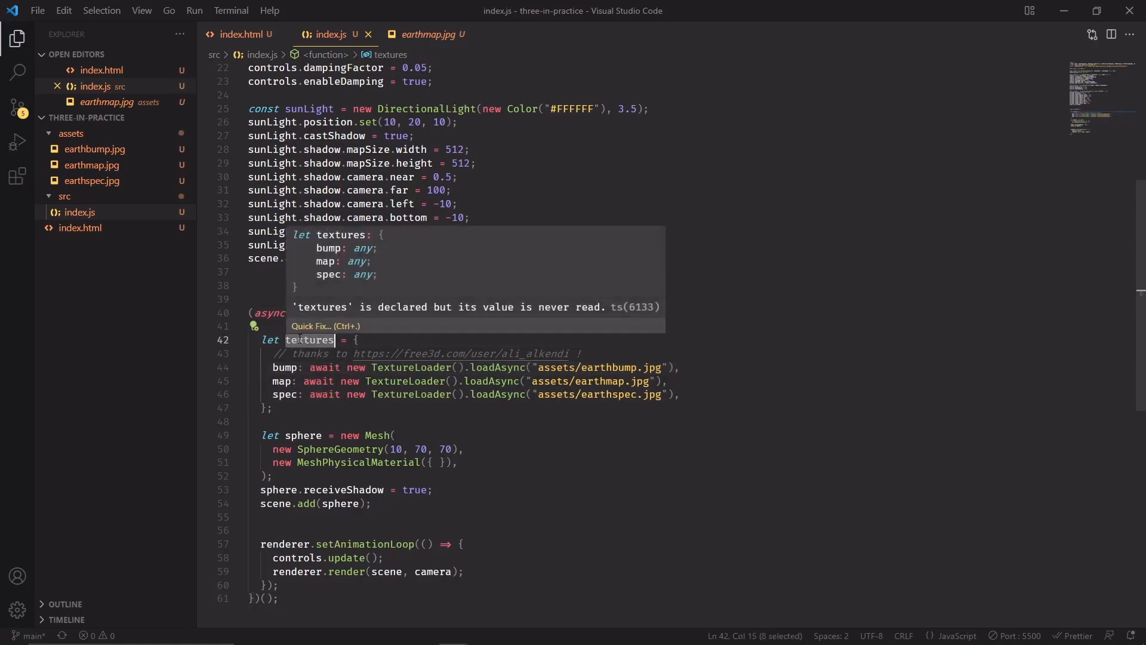
left_click(438, 461)
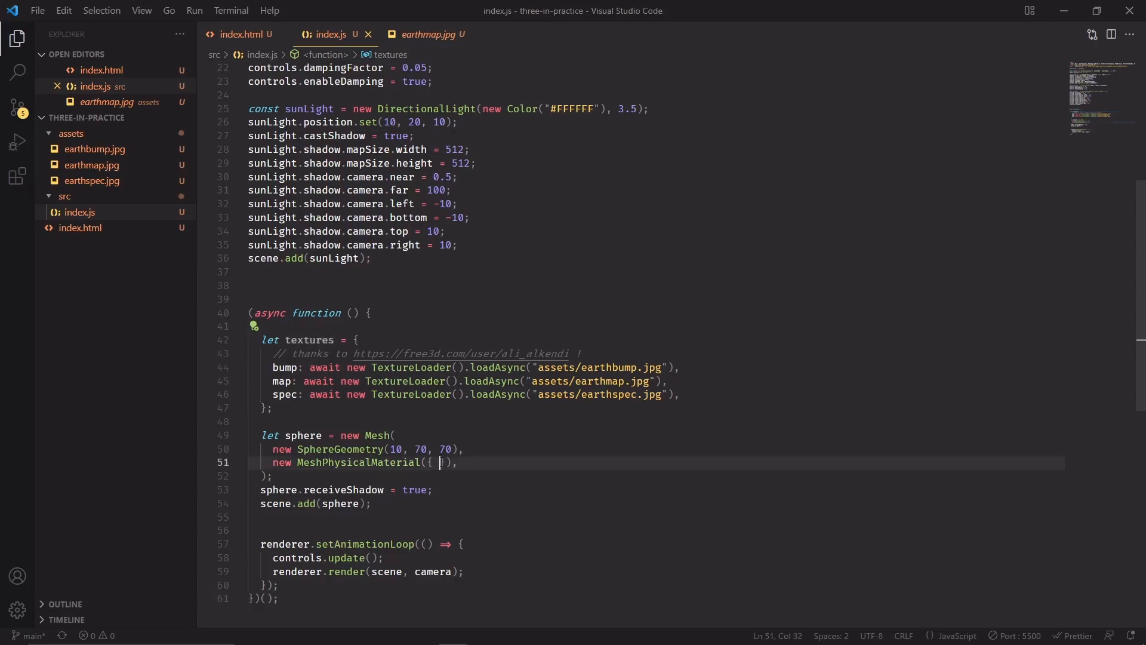
key("Enter")
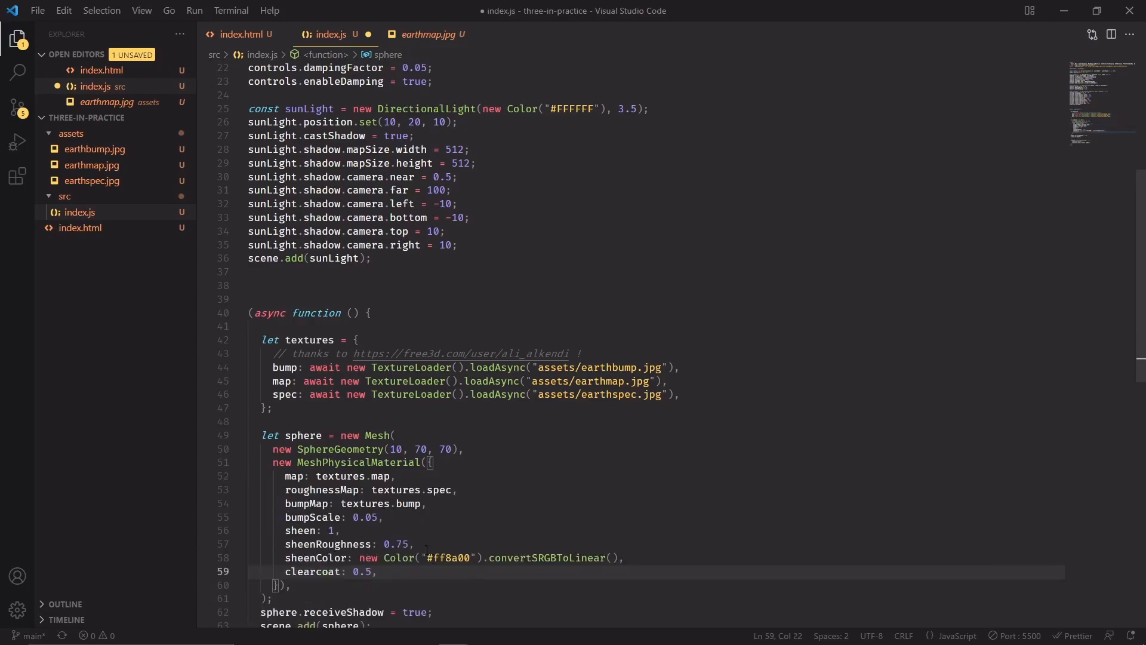
Add a blank line after bumpScale separating the sheen and clearcoat settings.
scroll("down", 3)
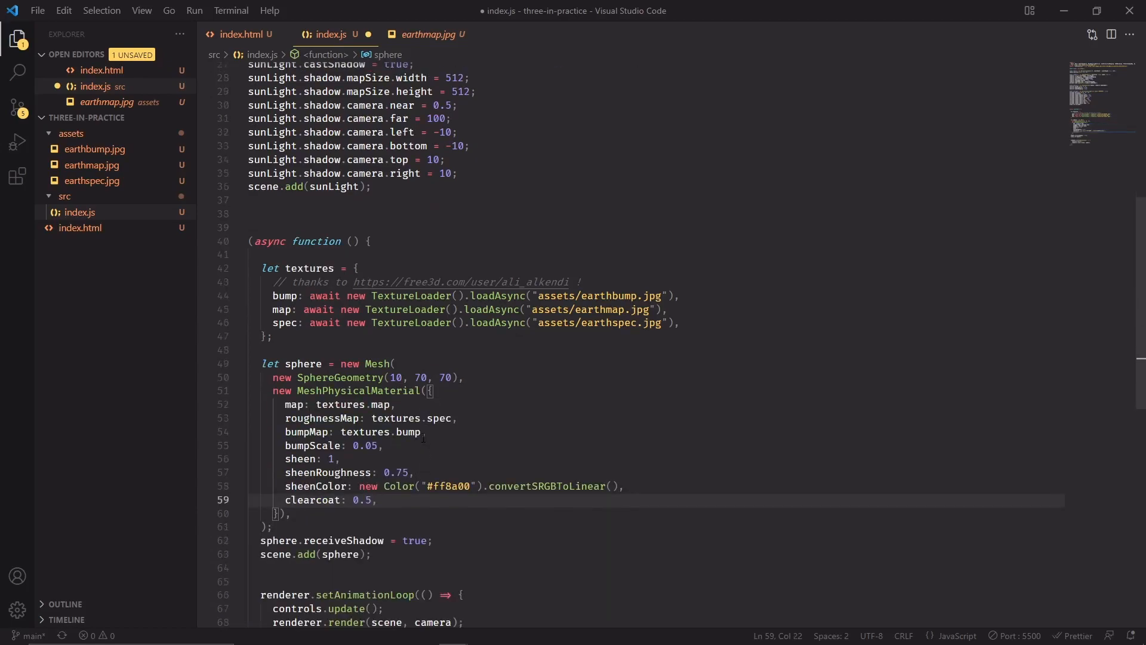
scroll("down", 3)
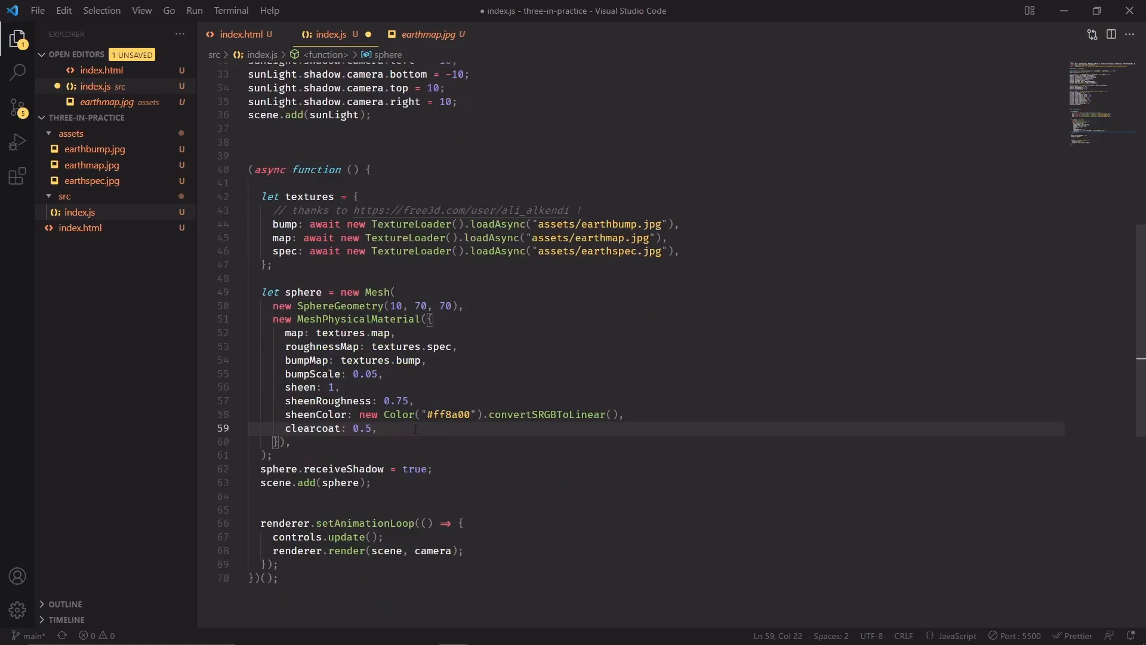
mouse_move(298, 333)
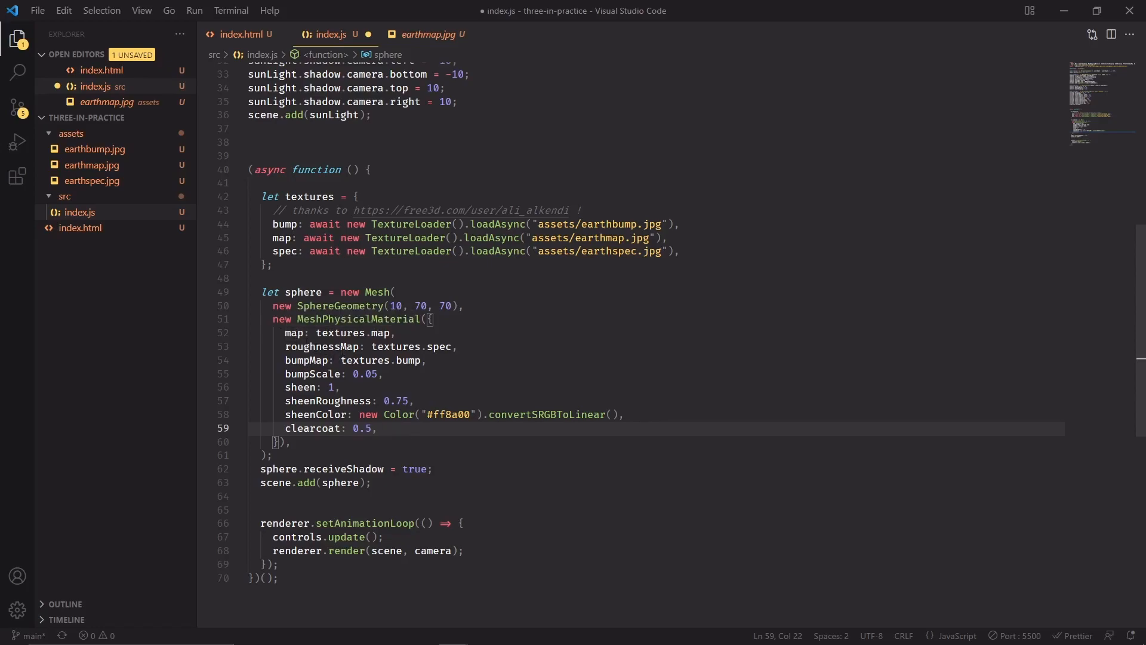
mouse_move(330, 346)
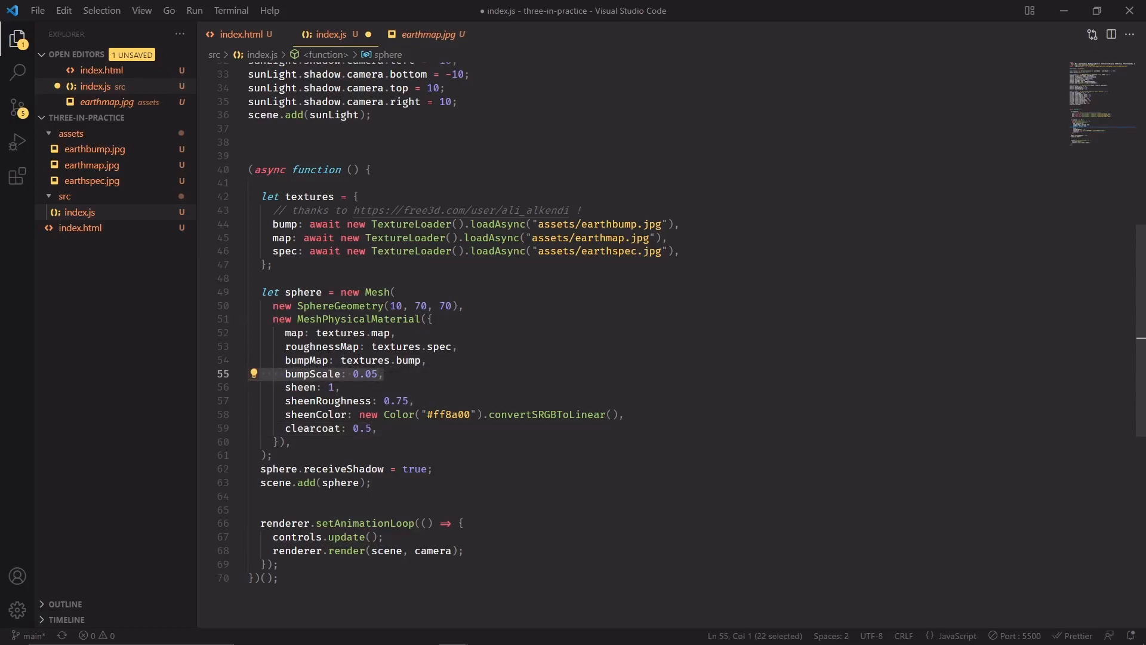
left_click(399, 374)
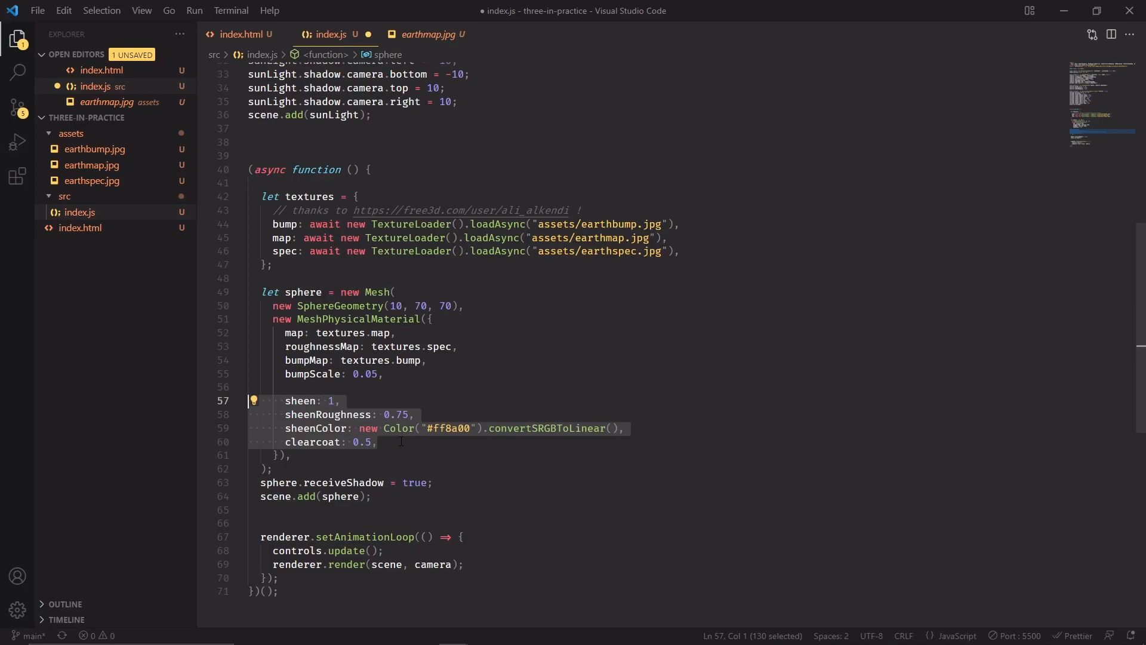
left_click(378, 441)
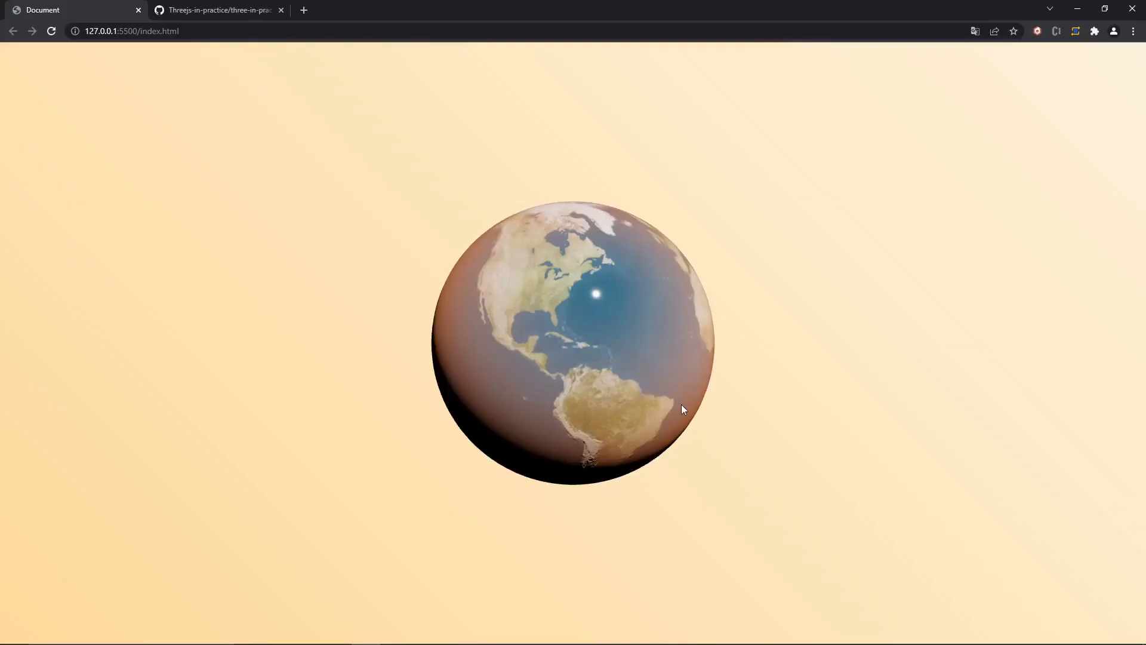
mouse_move(772, 403)
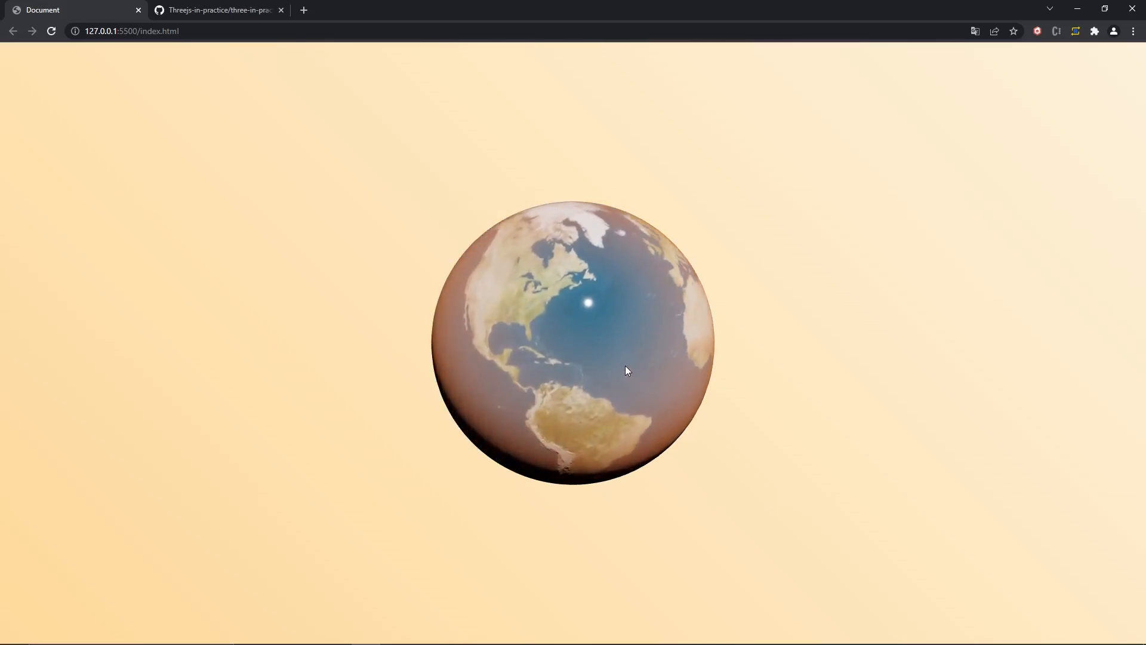
Open the Poly Haven HDRI catalogue tab.
left_click(358, 9)
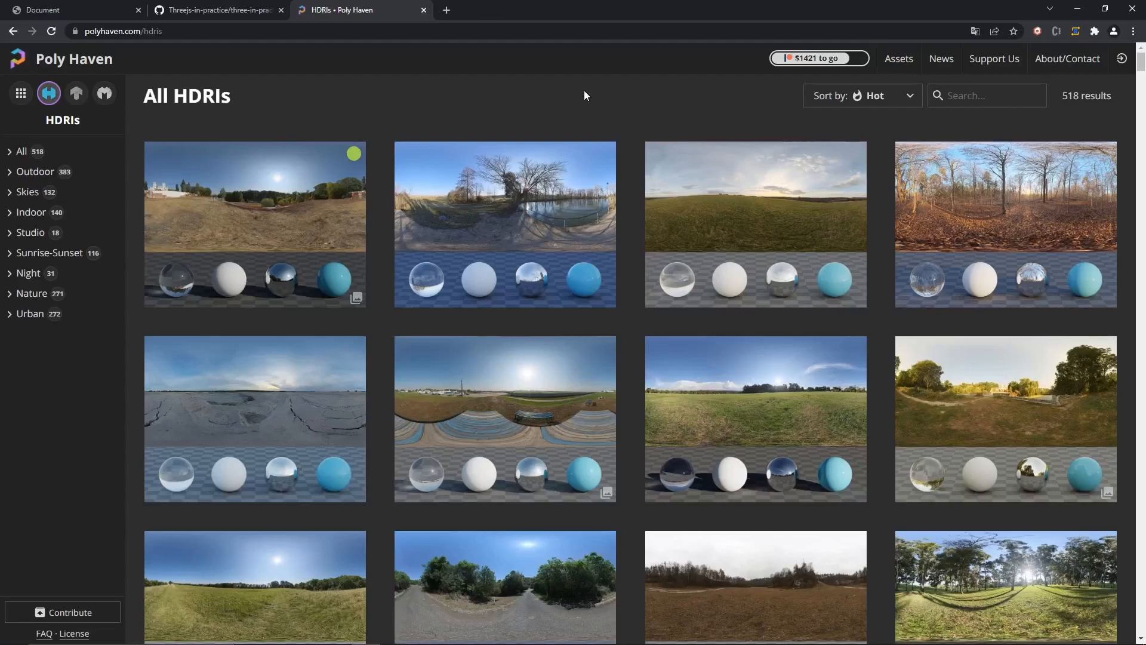
mouse_move(494, 71)
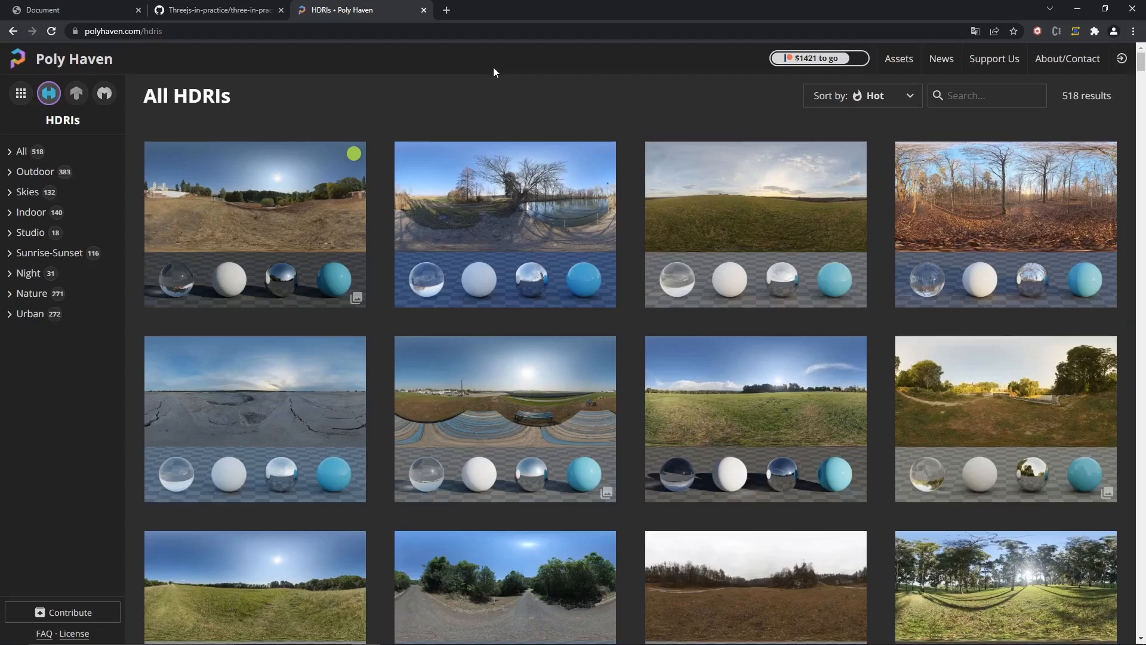
mouse_move(620, 93)
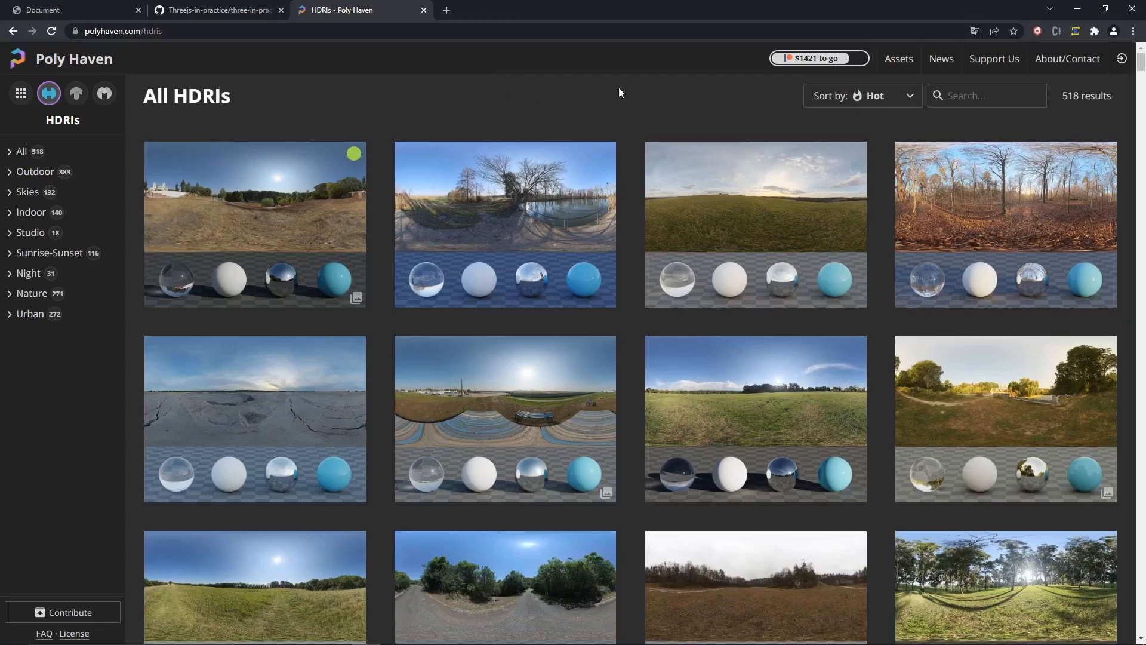
mouse_move(331, 72)
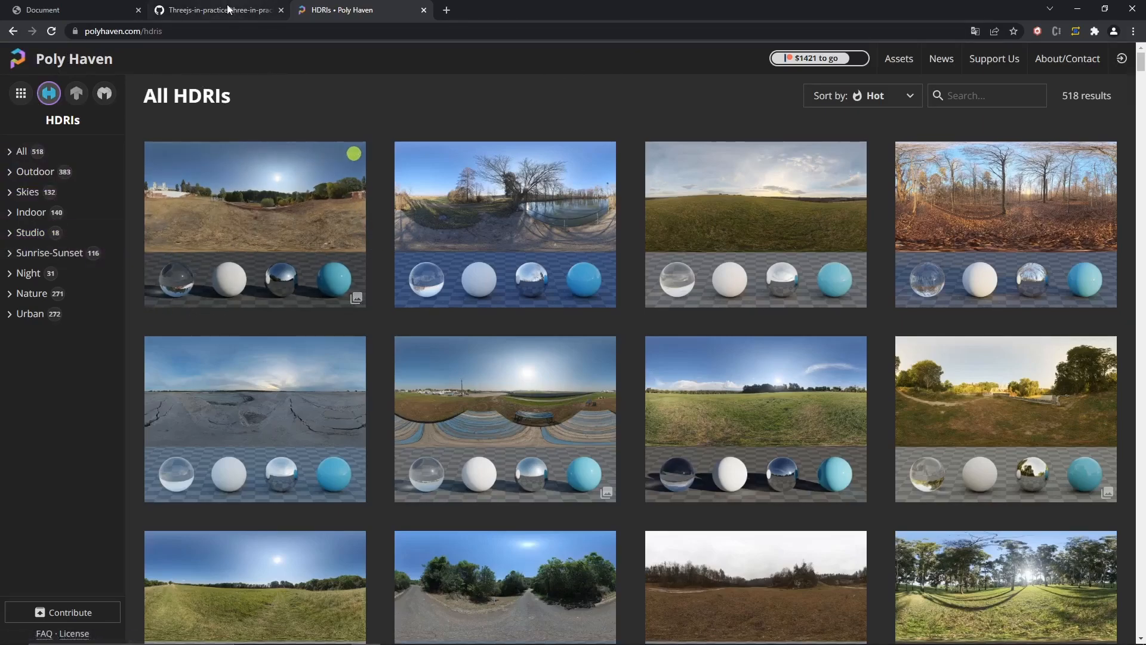
Compare the GitHub assets folder's old_room_2k.hdr with the Poly Haven HDRI grid.
left_click(217, 9)
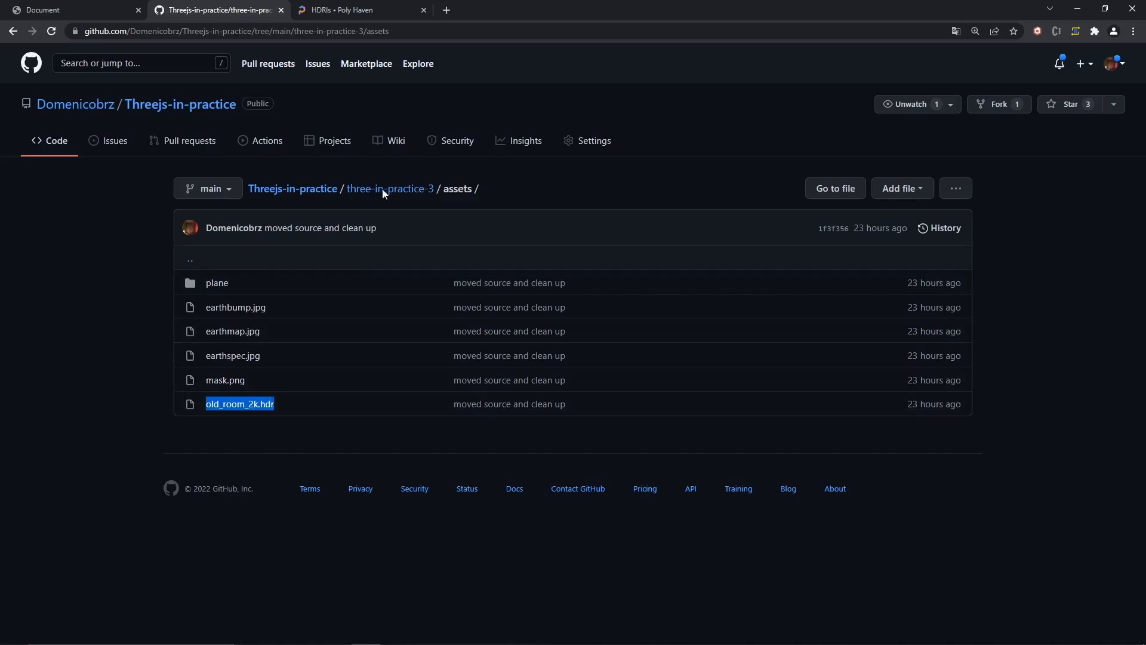
mouse_move(376, 209)
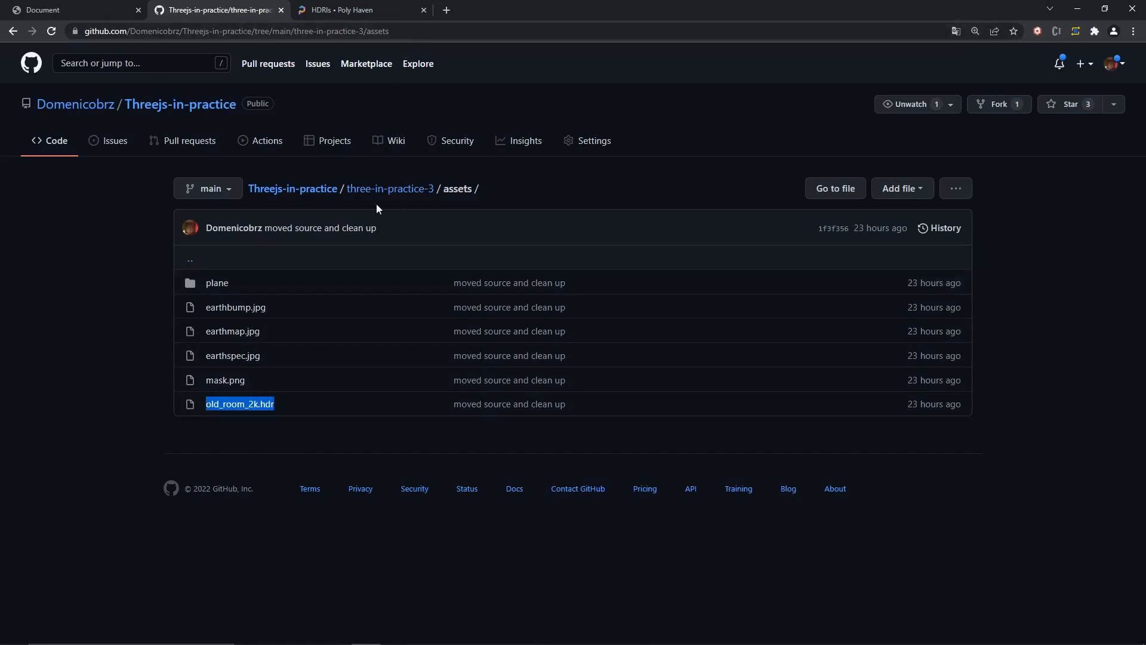
mouse_move(309, 437)
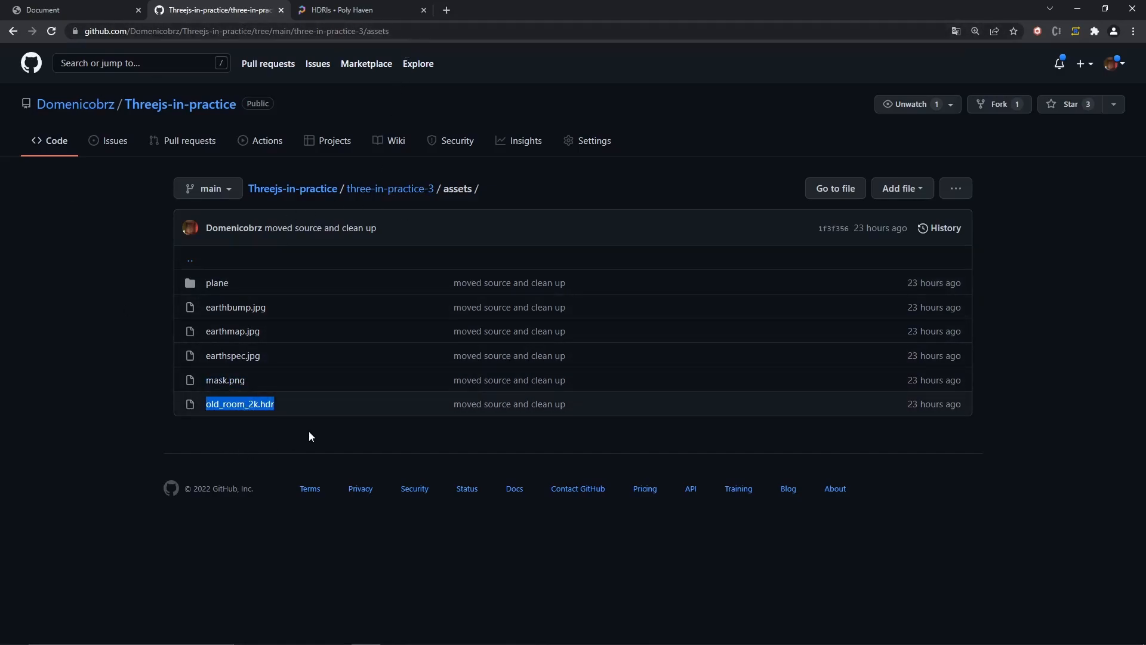
left_click(358, 10)
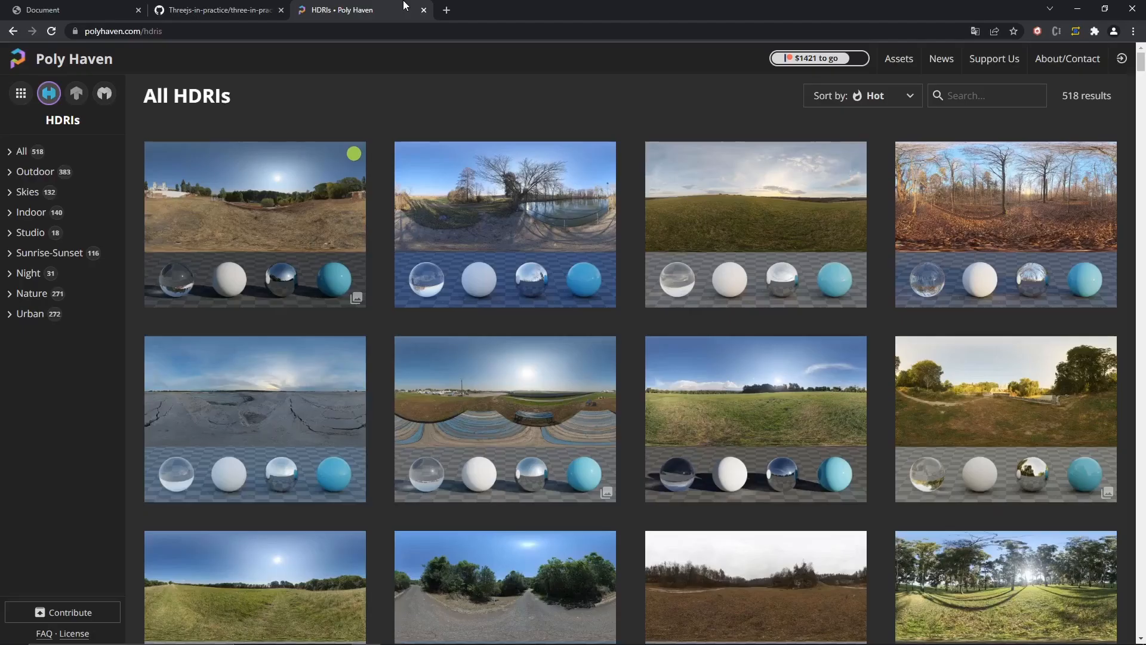
mouse_move(461, 55)
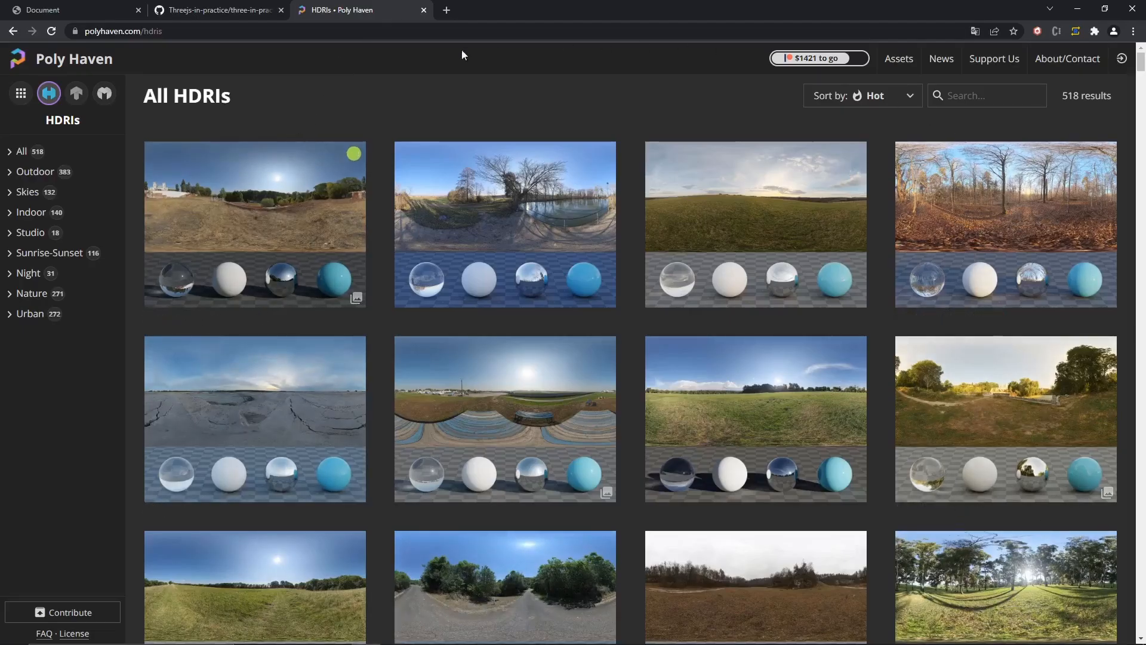
mouse_move(910, 604)
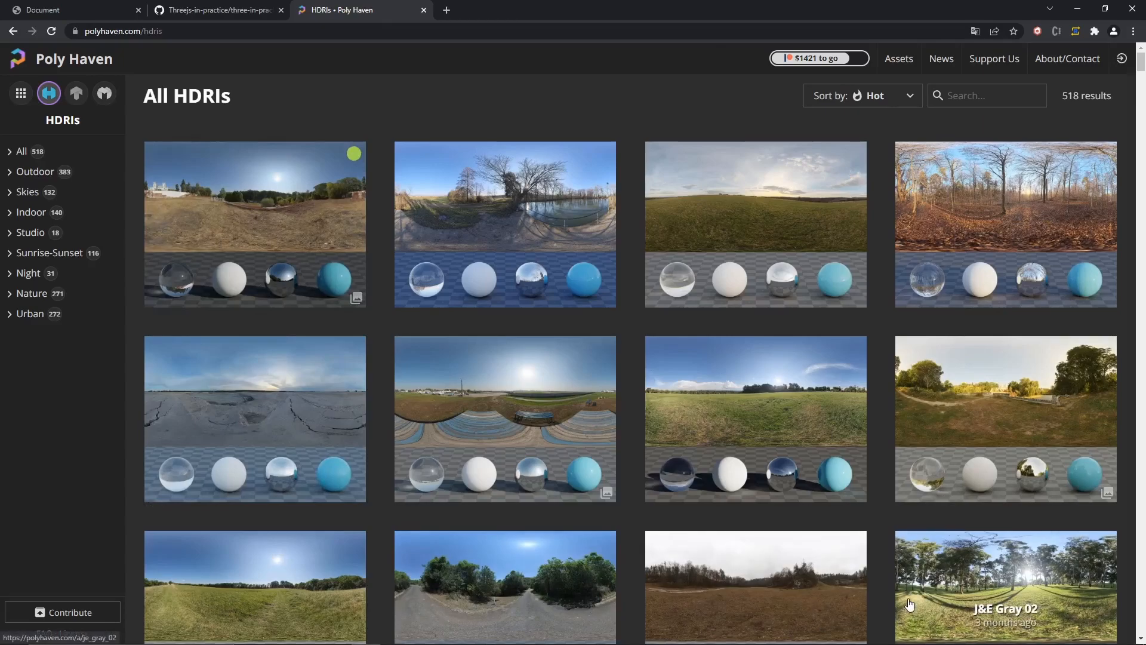
scroll("down", 3)
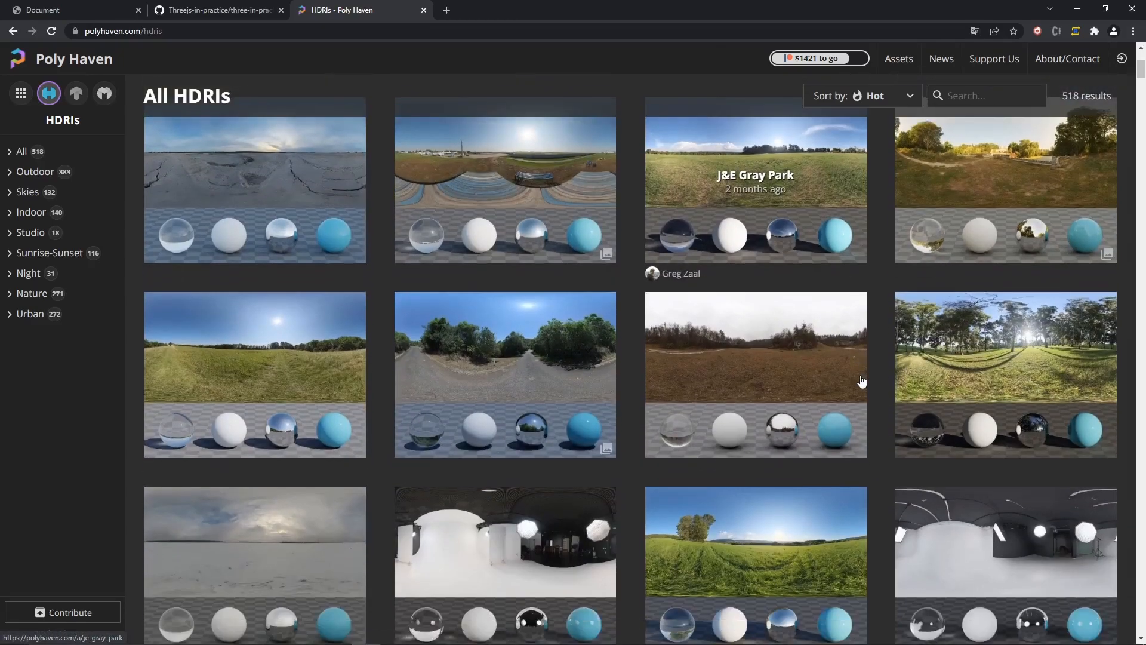
left_click(218, 9)
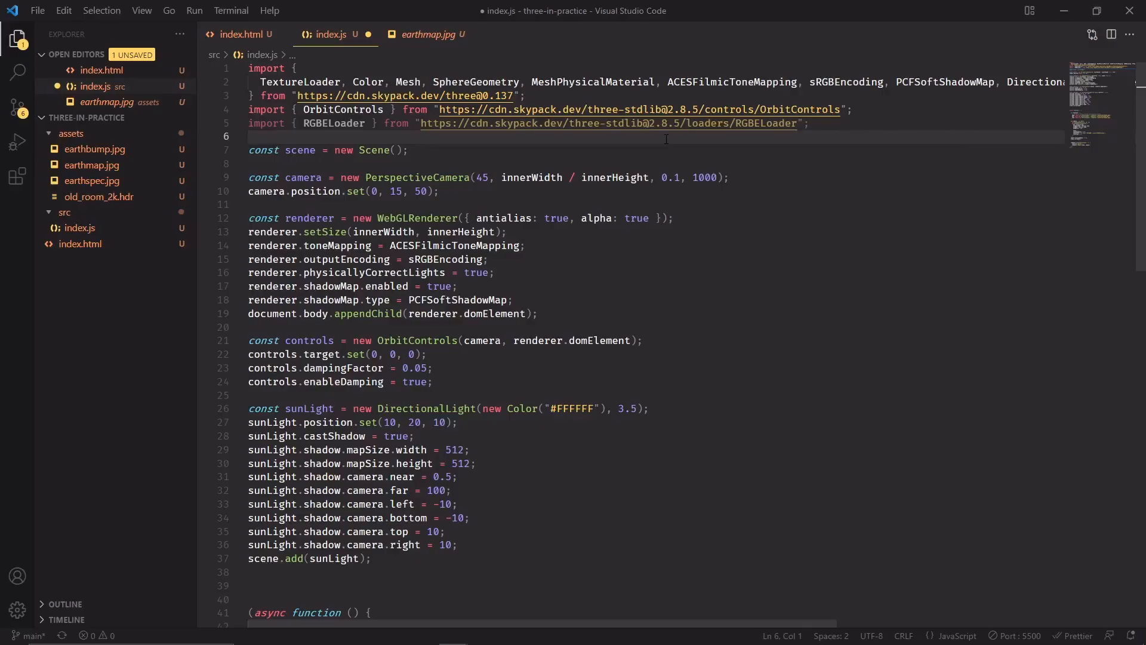
mouse_move(86, 192)
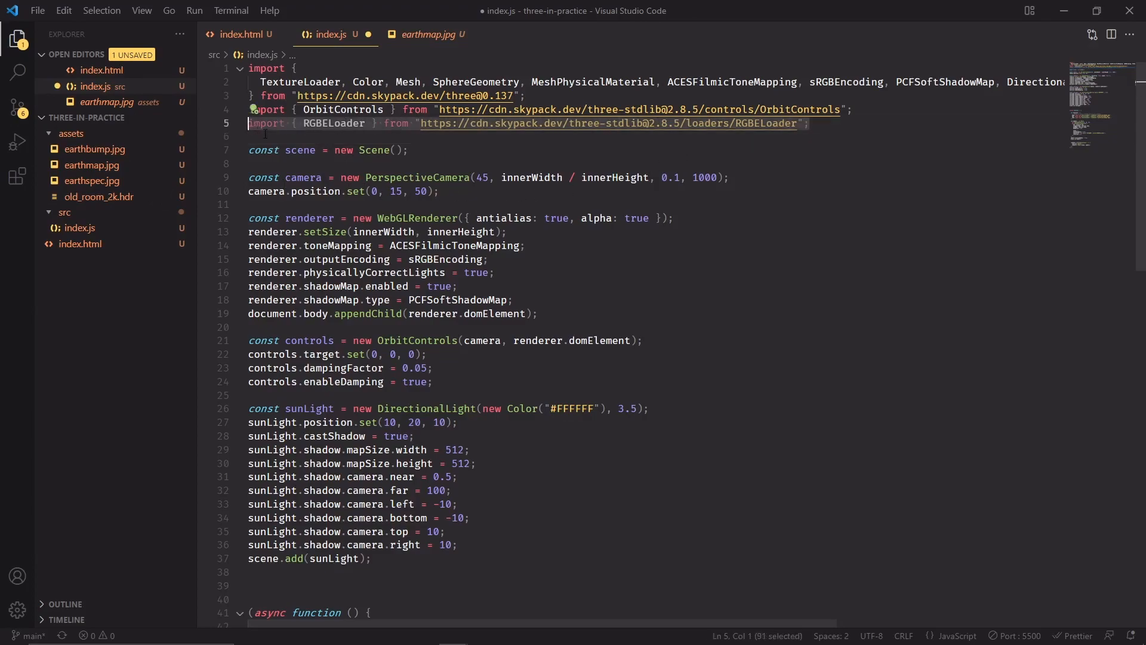
mouse_move(333, 123)
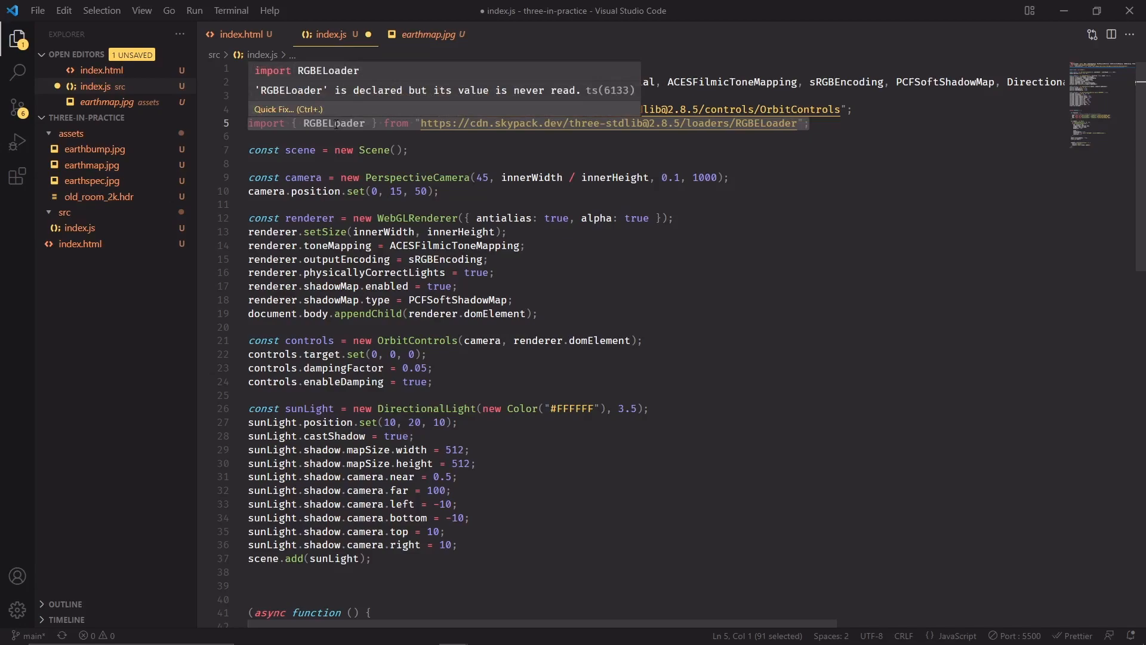
Load assets/old_room_2k.hdr with RGBELoader and build envMap via pmrem.fromEquirectangular.
scroll("down", 3)
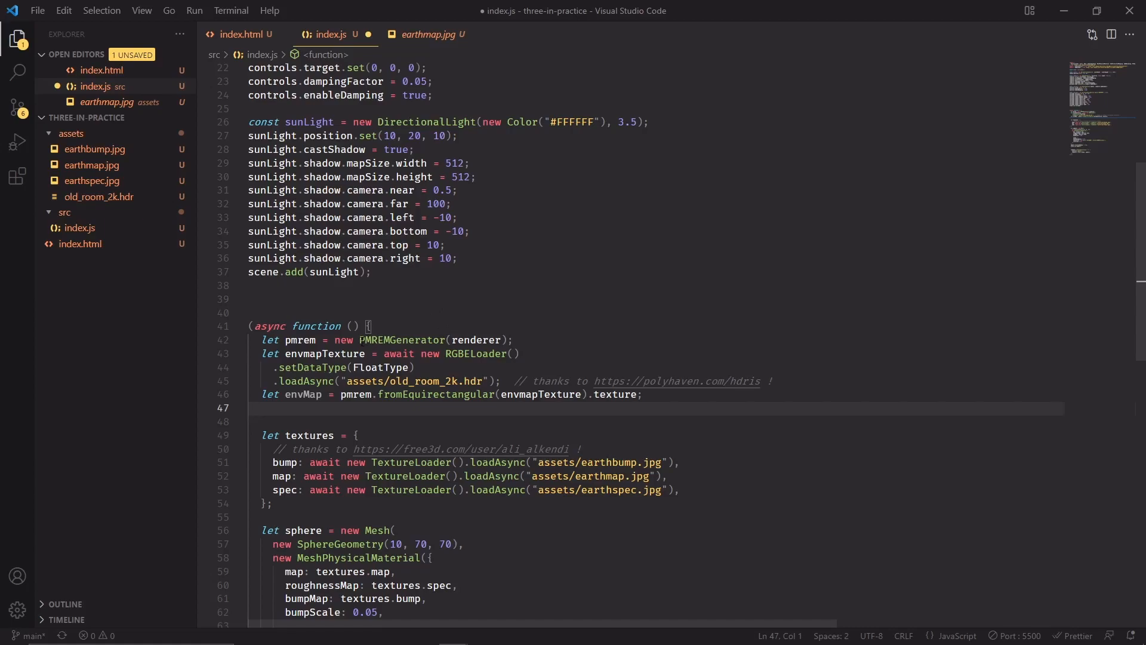
mouse_move(369, 340)
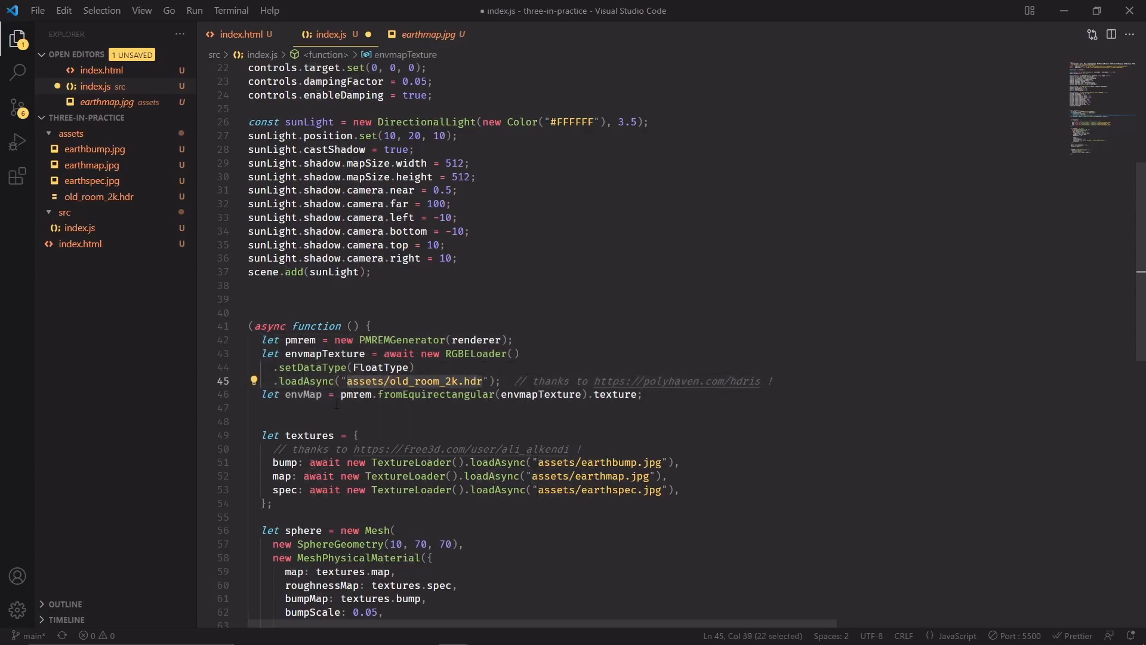
double_click(355, 394)
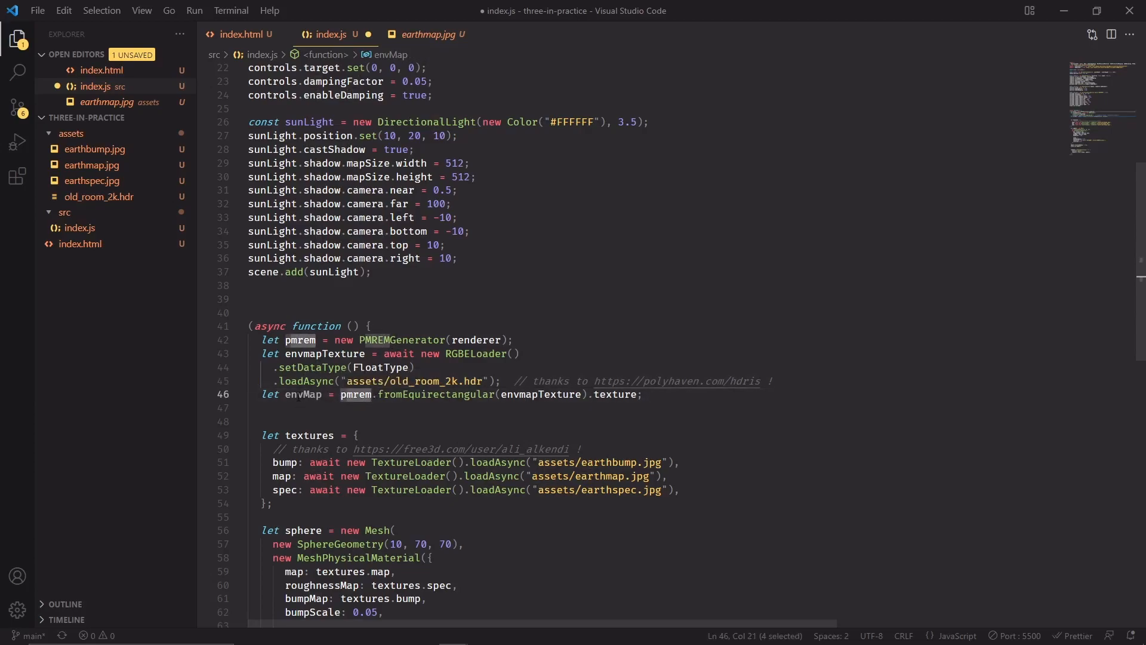
double_click(302, 394)
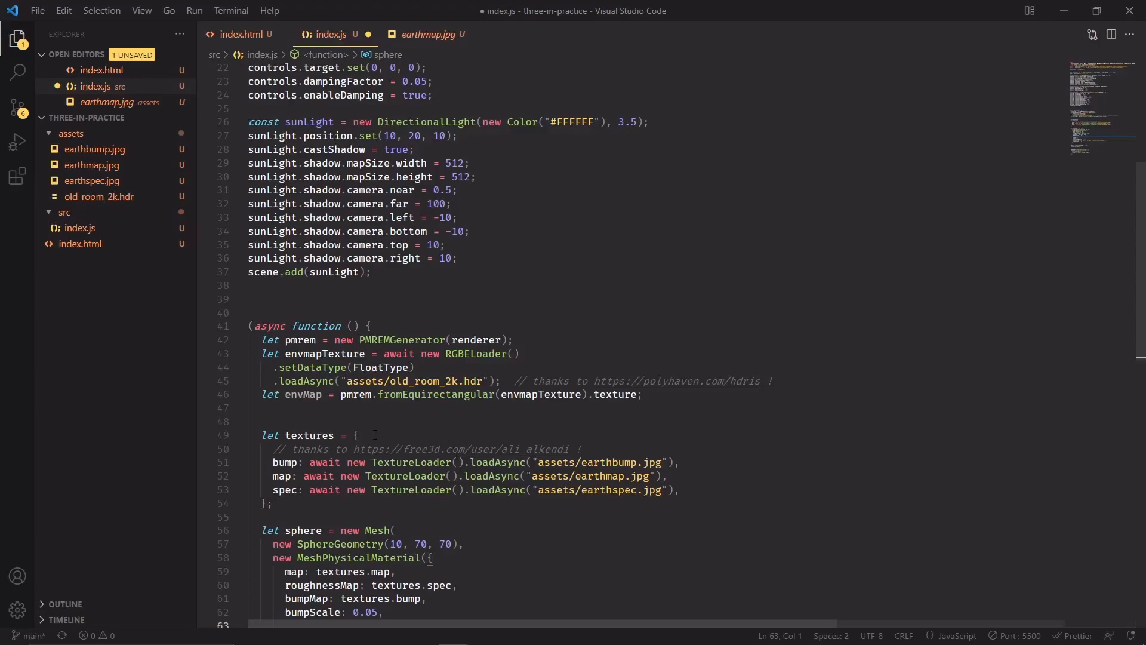
Give MeshPhysicalMaterial envMap with envMapIntensity 0.4, rotate sphere.rotation.y by Math.PI * 1.25, and save.
scroll("down", 3)
type("envMapIntensity: 0.4,")
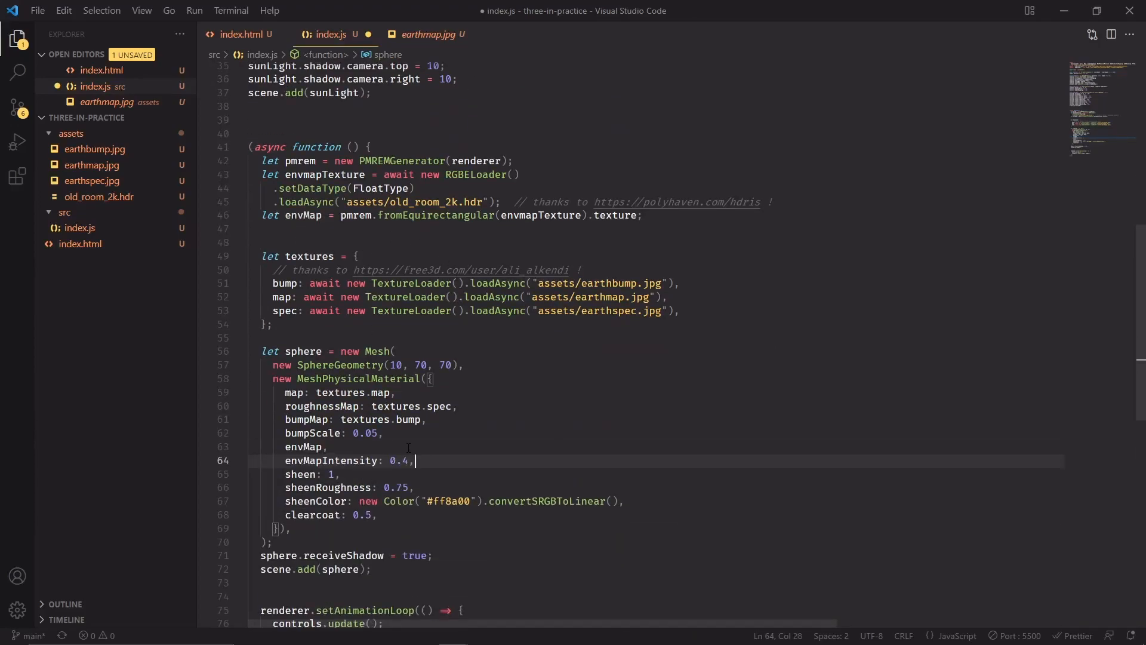
triple_click(344, 460)
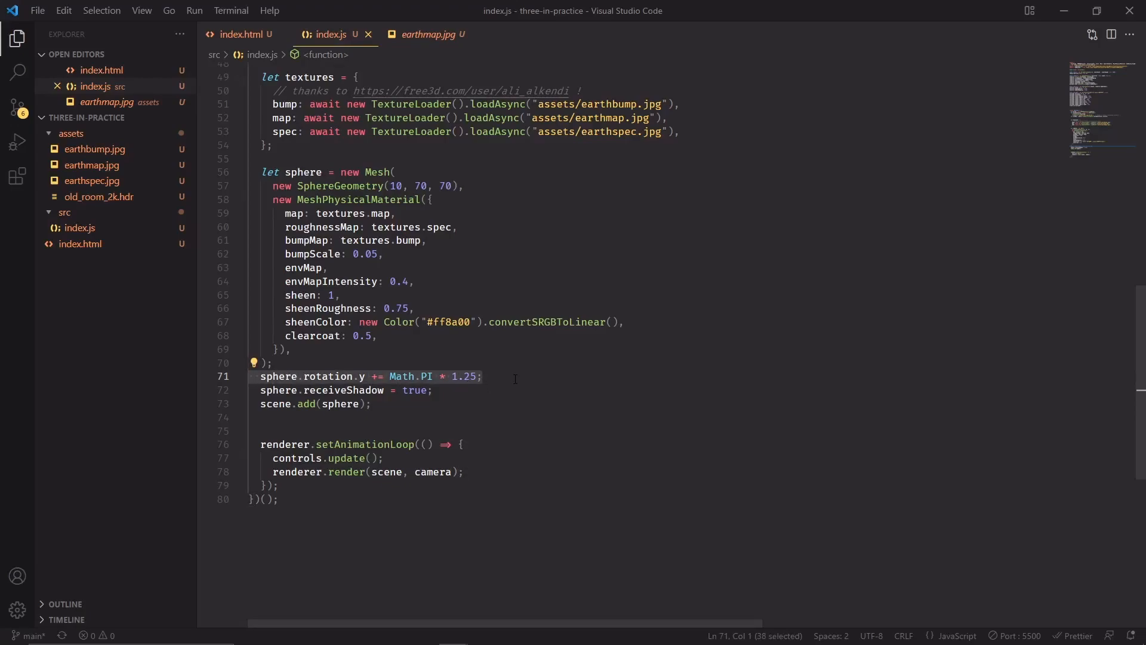
left_click(481, 376)
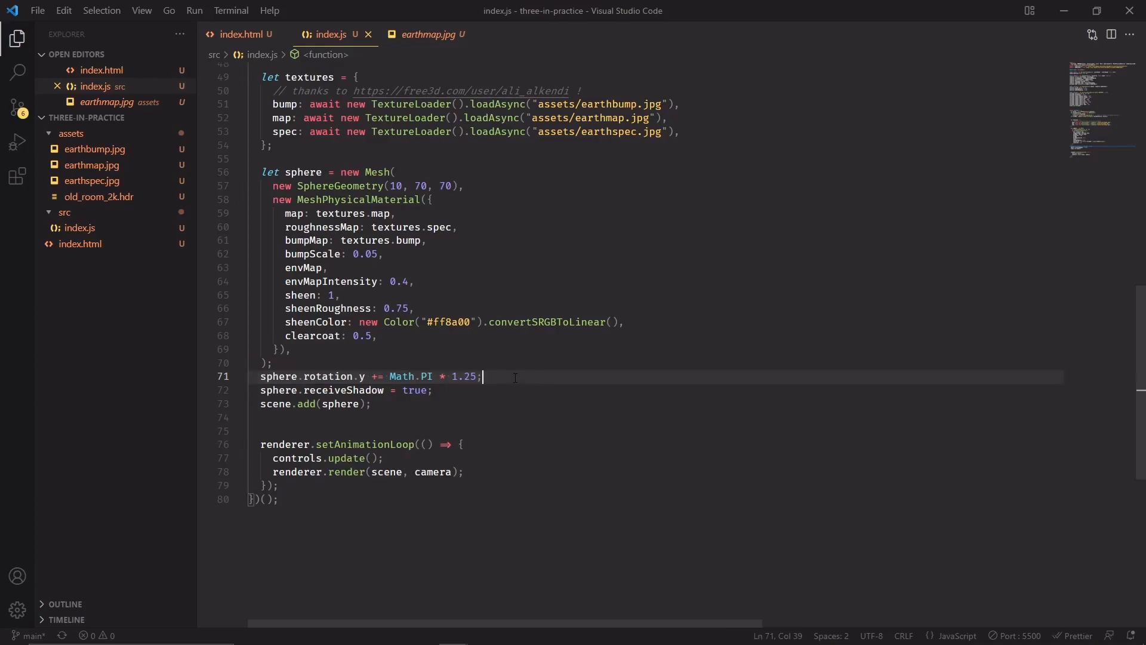